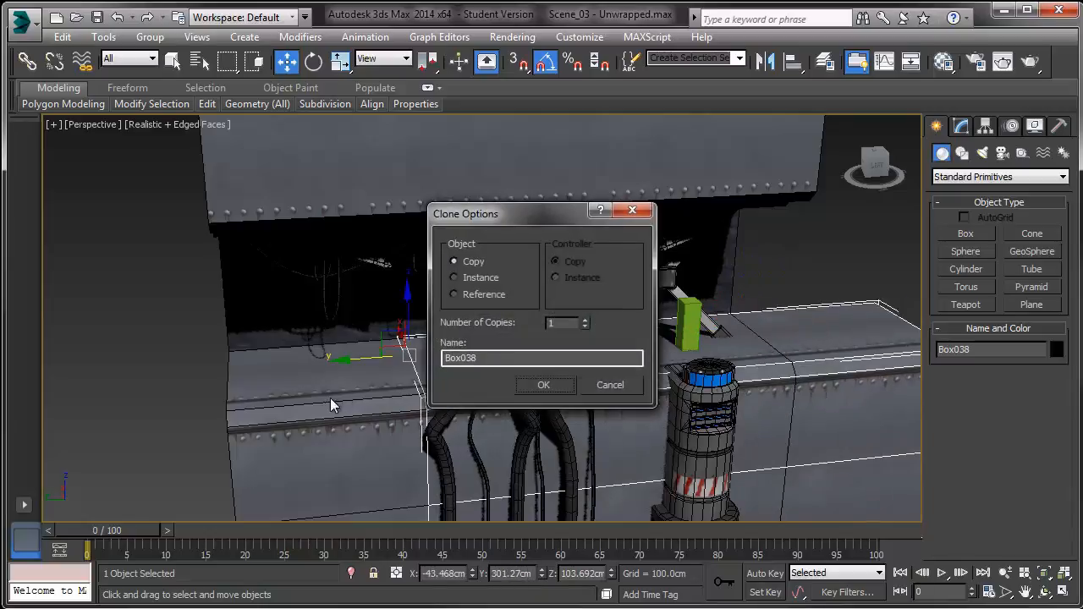
# Step: Cancel the Clone Options dialog so no copy of the riveted base box is made
pyautogui.click(544, 384)
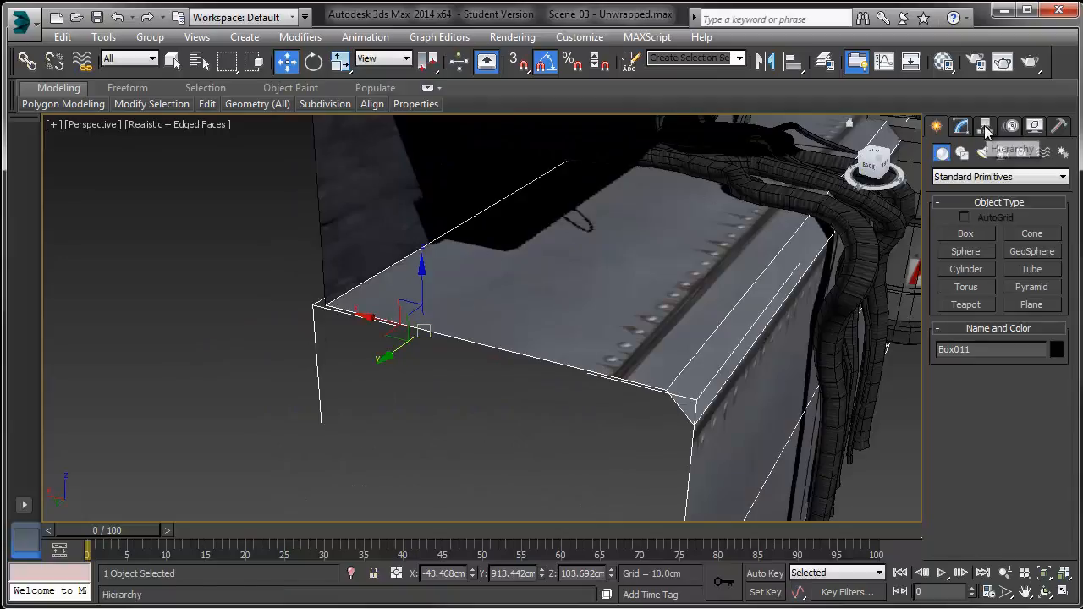
# Step: With Affect Pivot Only on, move Box011's pivot toward its top corner
pyautogui.click(985, 125)
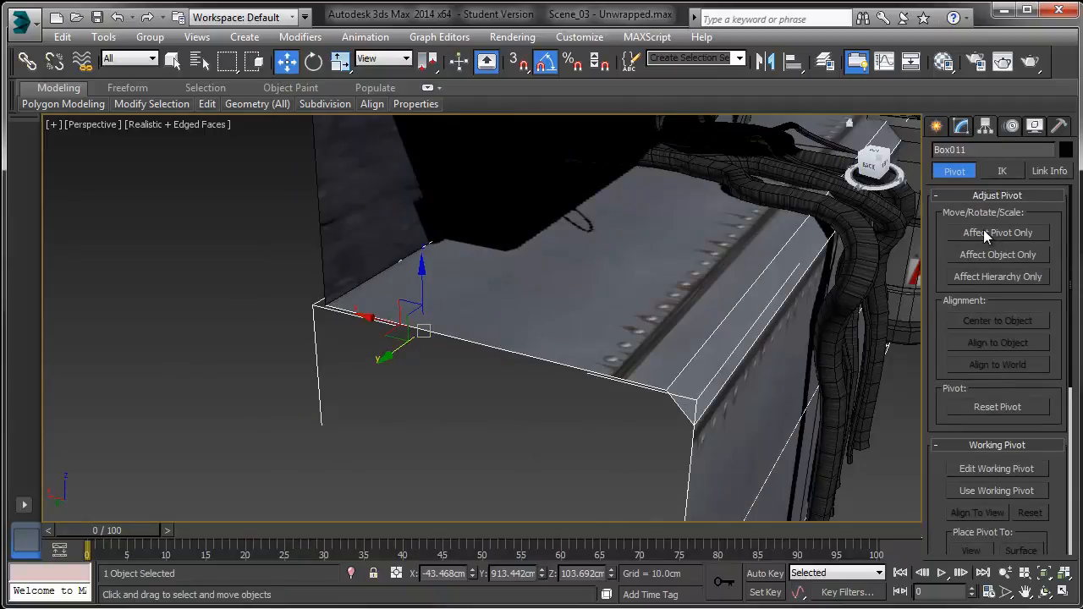
pyautogui.click(997, 234)
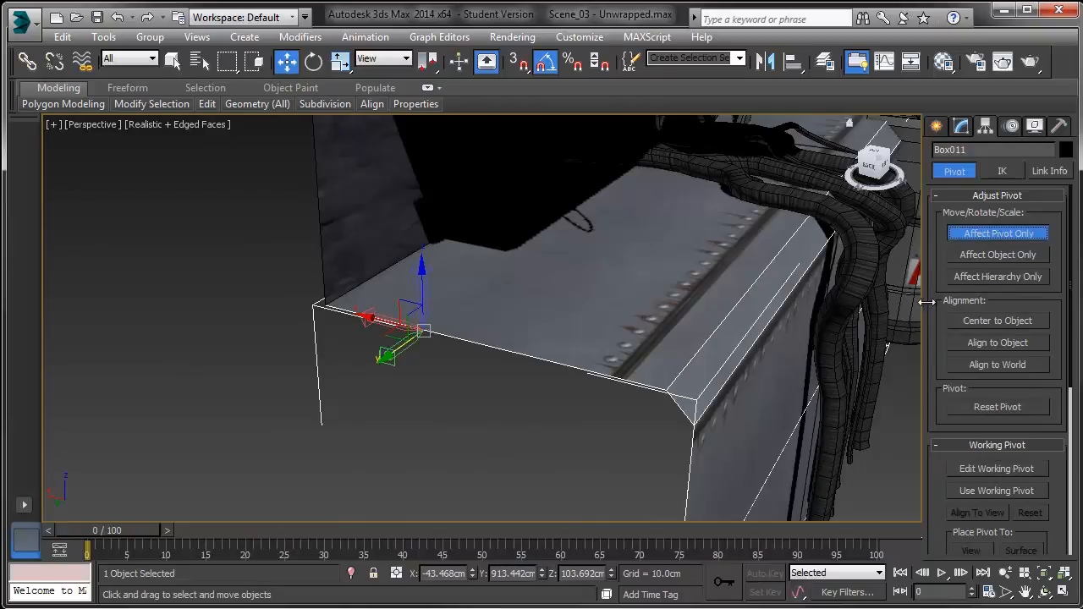
pyautogui.moveTo(398, 330); pyautogui.dragTo(369, 351)
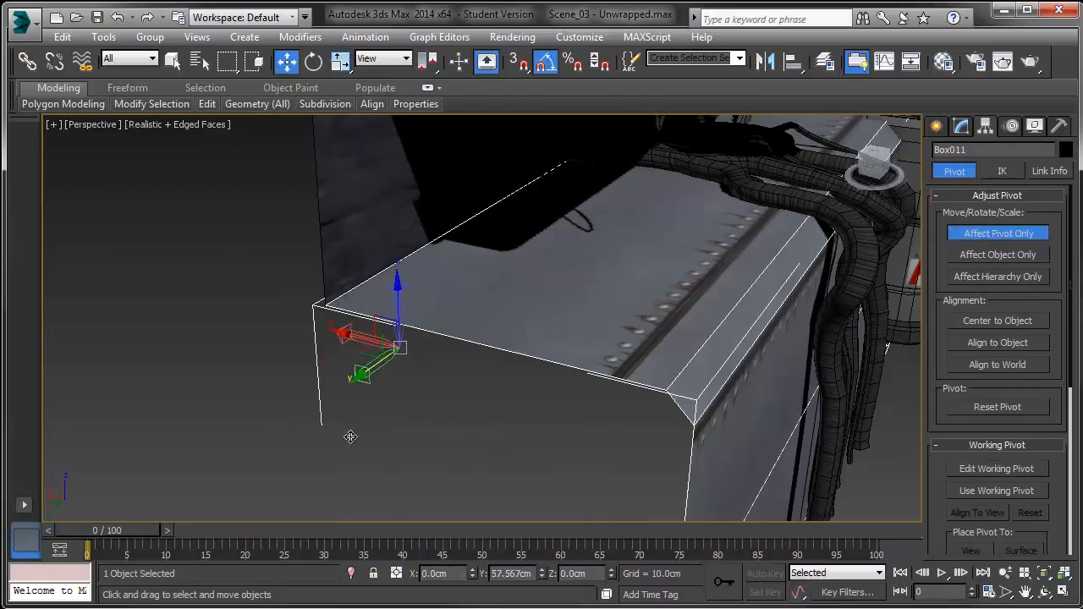
pyautogui.moveTo(369, 347); pyautogui.dragTo(305, 398)
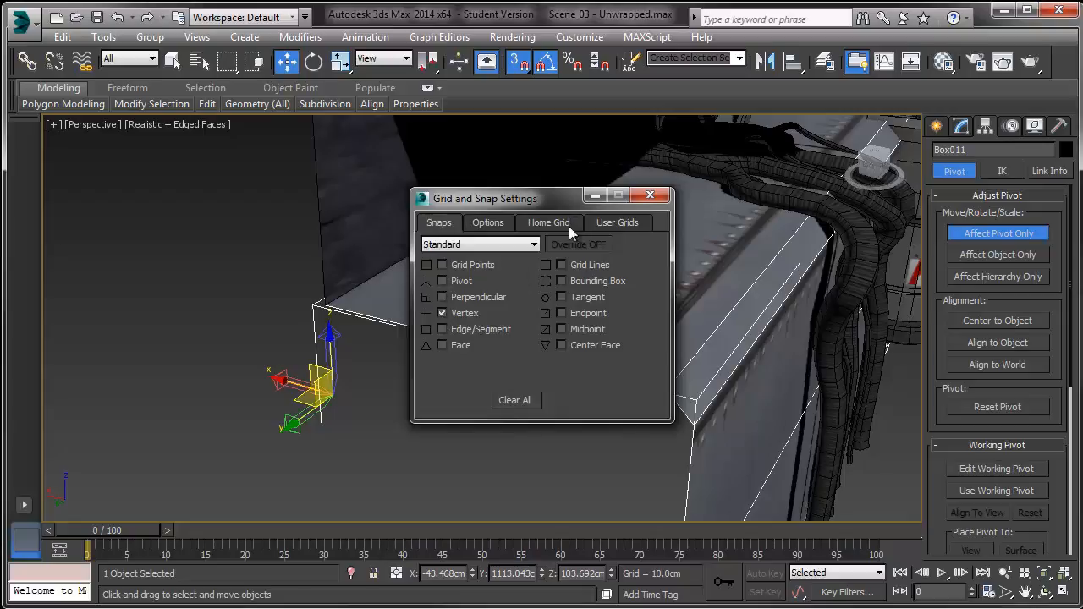
# Step: With vertex snap on, snap the upper stage pieces' pivots onto their corner vertices
pyautogui.click(649, 195)
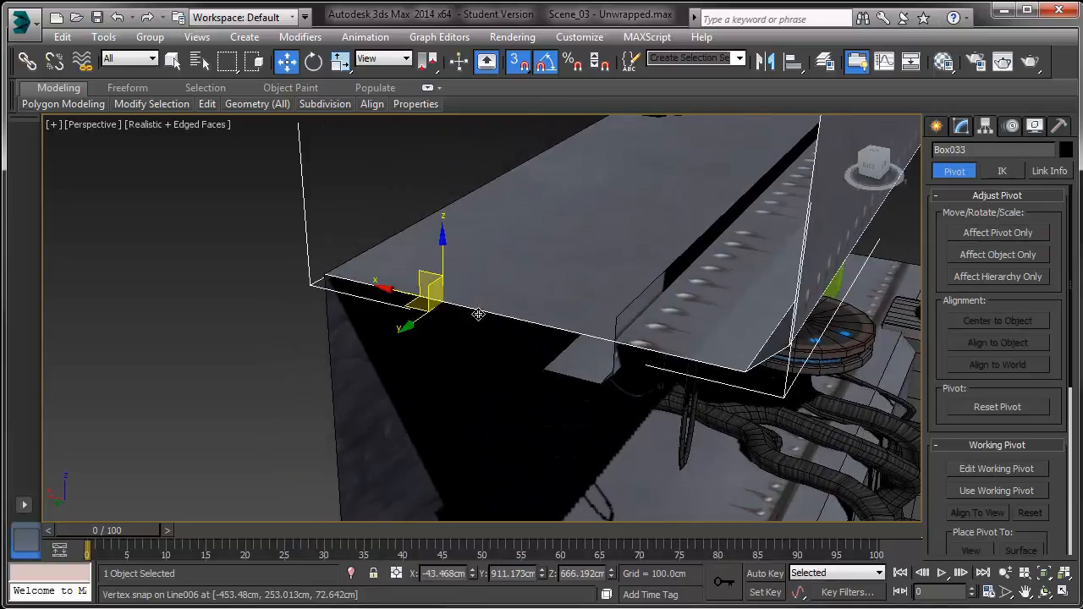
pyautogui.click(997, 234)
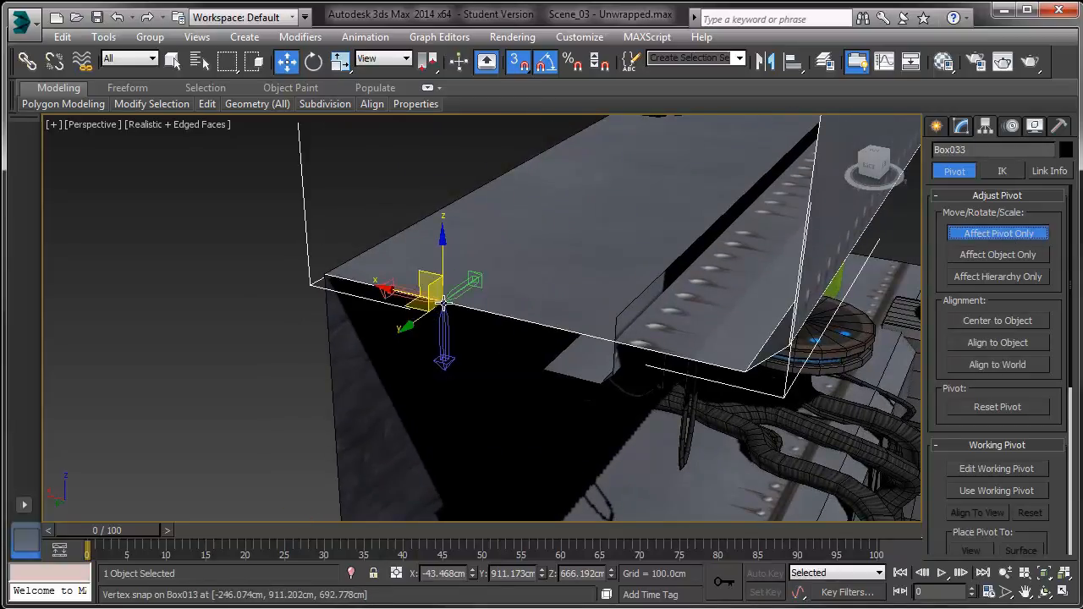
pyautogui.moveTo(440, 296); pyautogui.dragTo(304, 262)
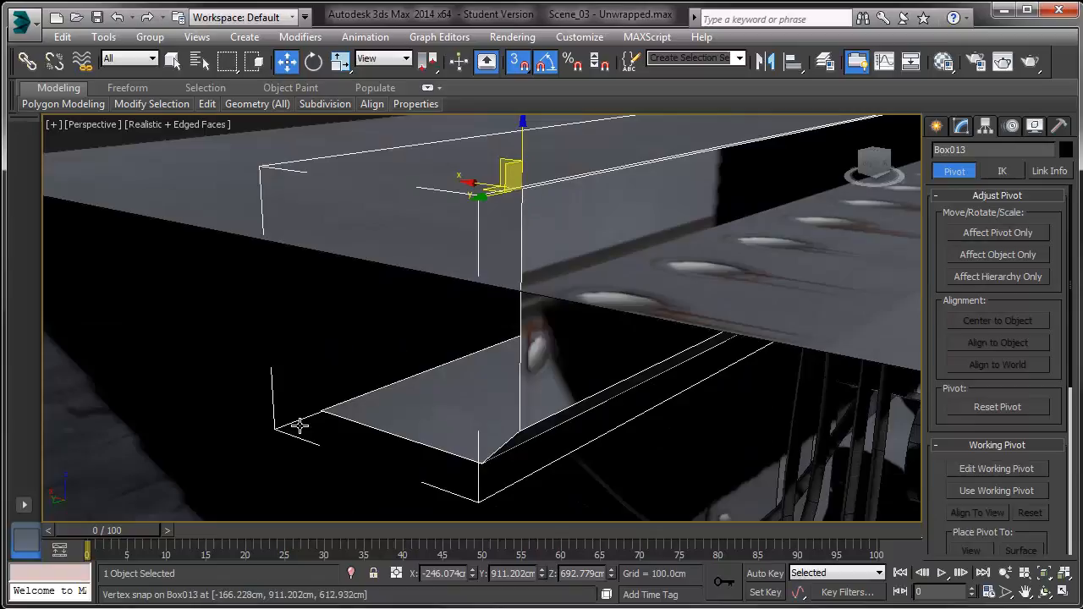
pyautogui.click(996, 234)
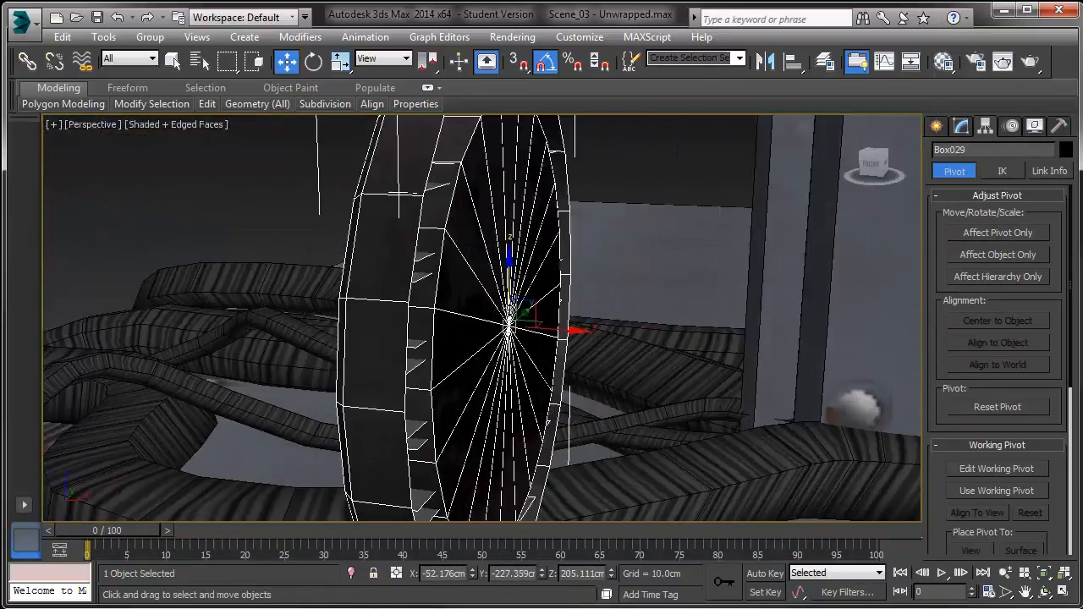
pyautogui.moveTo(508, 322); pyautogui.dragTo(550, 305)
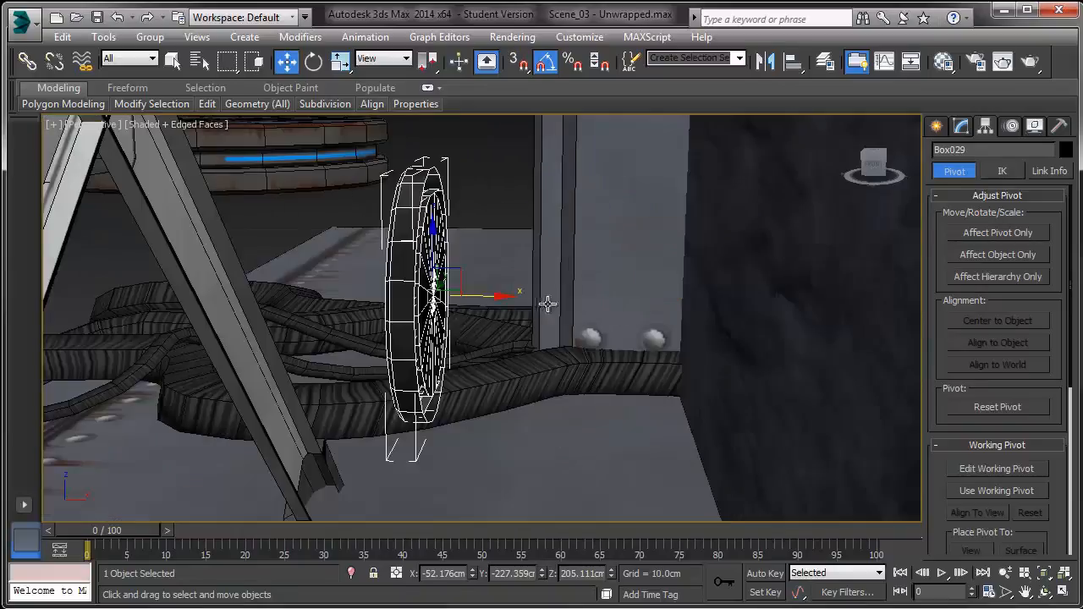
pyautogui.moveTo(508, 296); pyautogui.dragTo(787, 304)
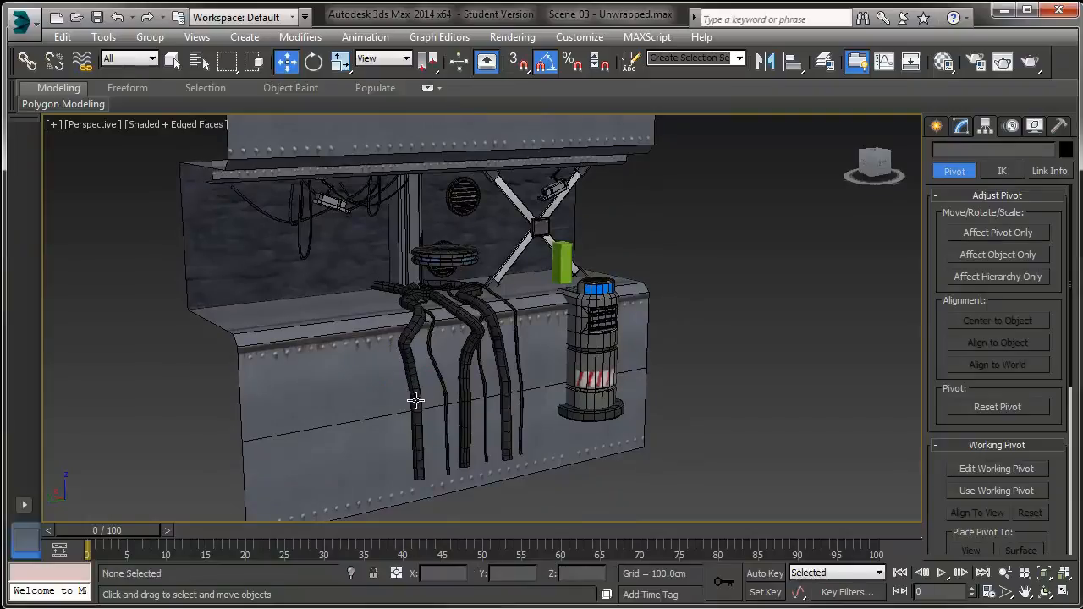
pyautogui.moveTo(345, 367)
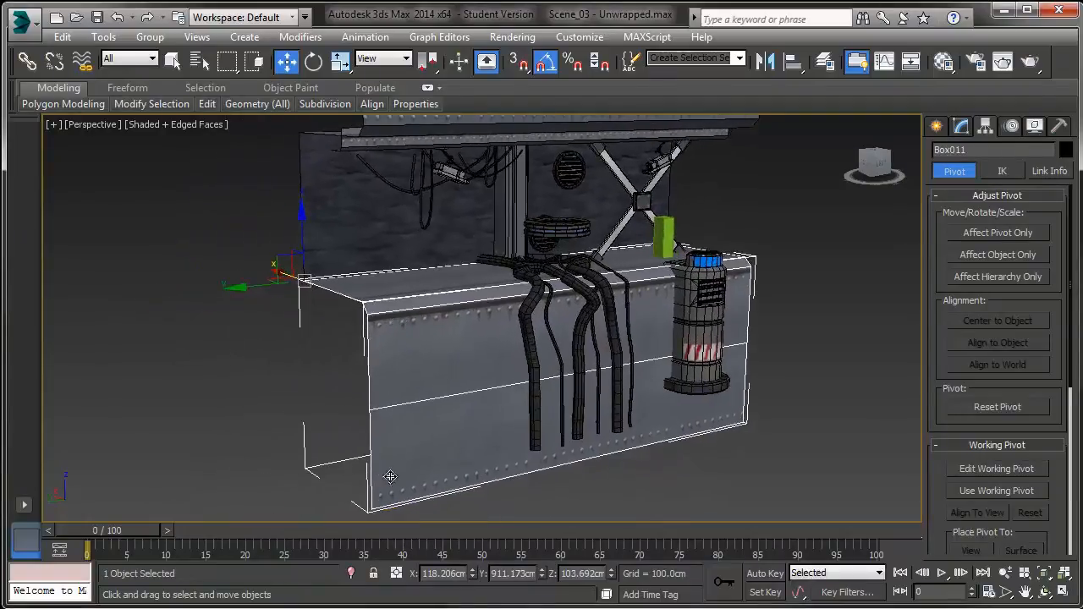
pyautogui.moveTo(352, 349)
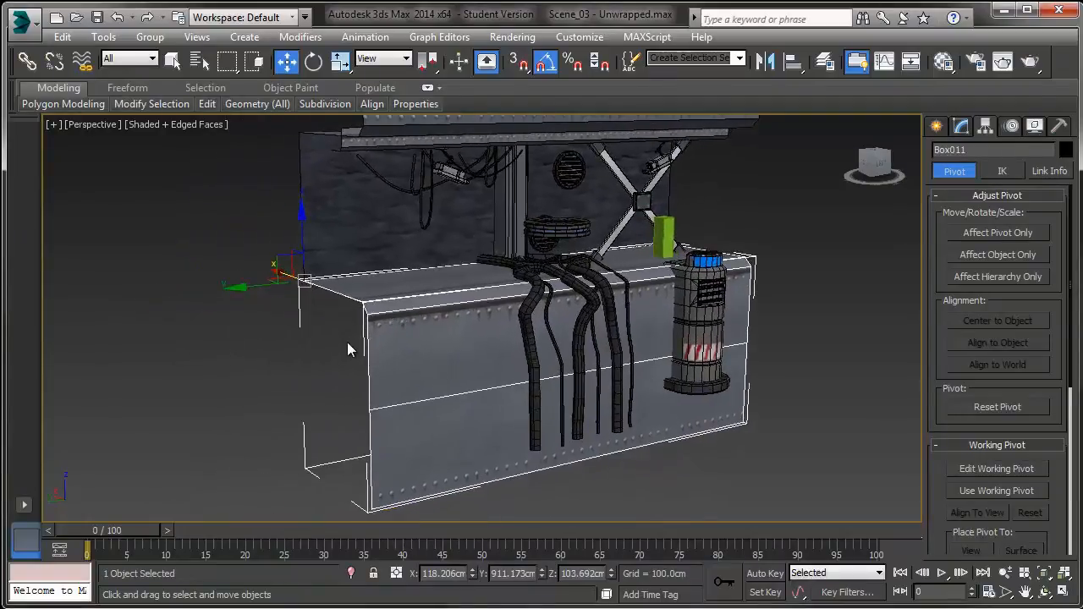
pyautogui.moveTo(287, 61)
pyautogui.write('0')
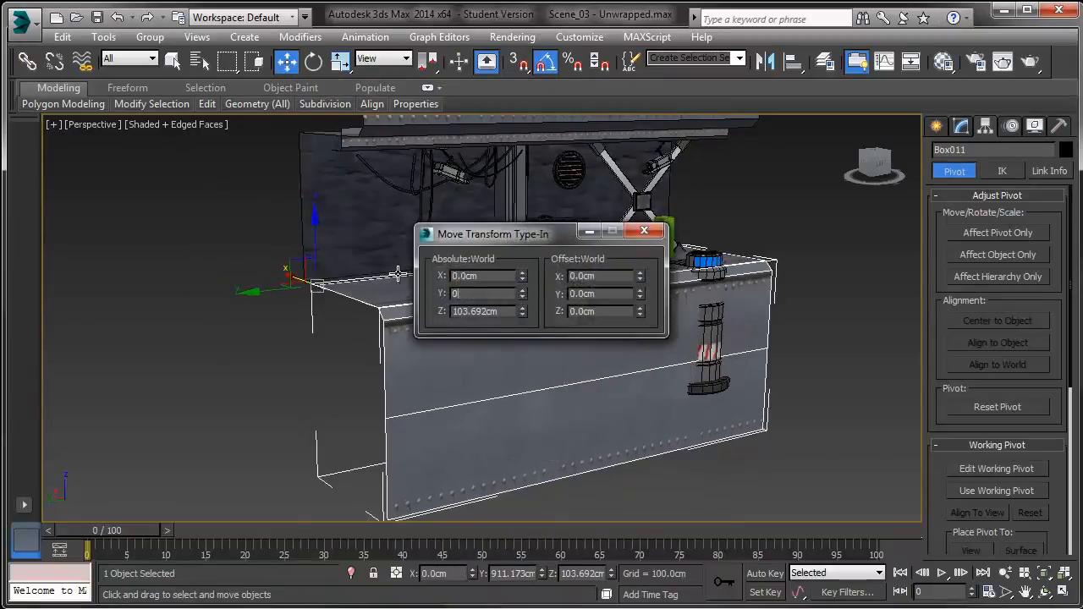
# Step: Confirm the Move Transform Type-In placing Box011 at world X 0, Y 0, Z 0
pyautogui.click(643, 230)
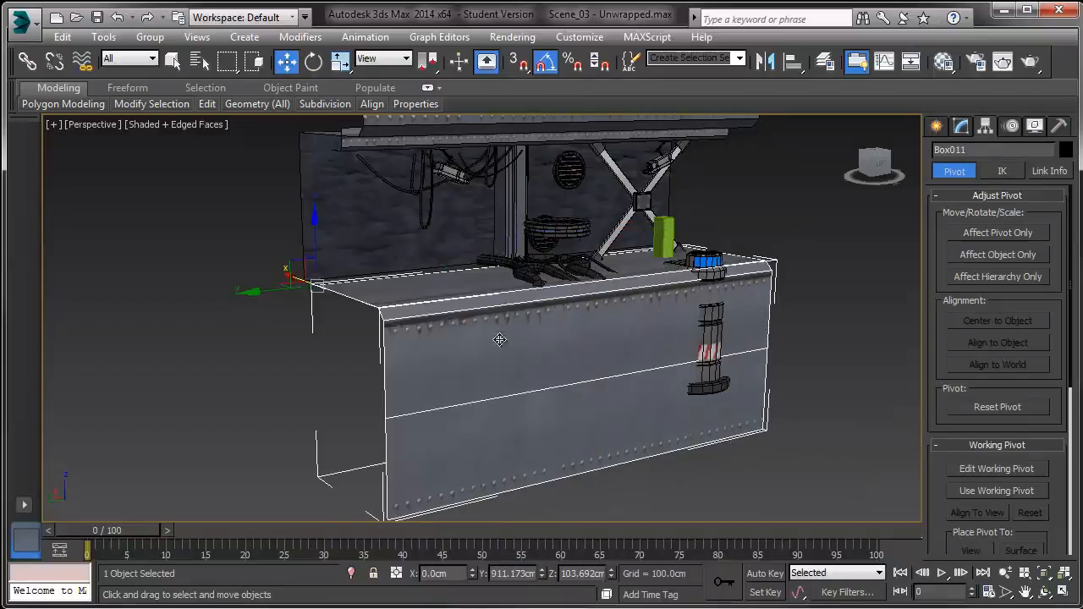
pyautogui.moveTo(470, 582)
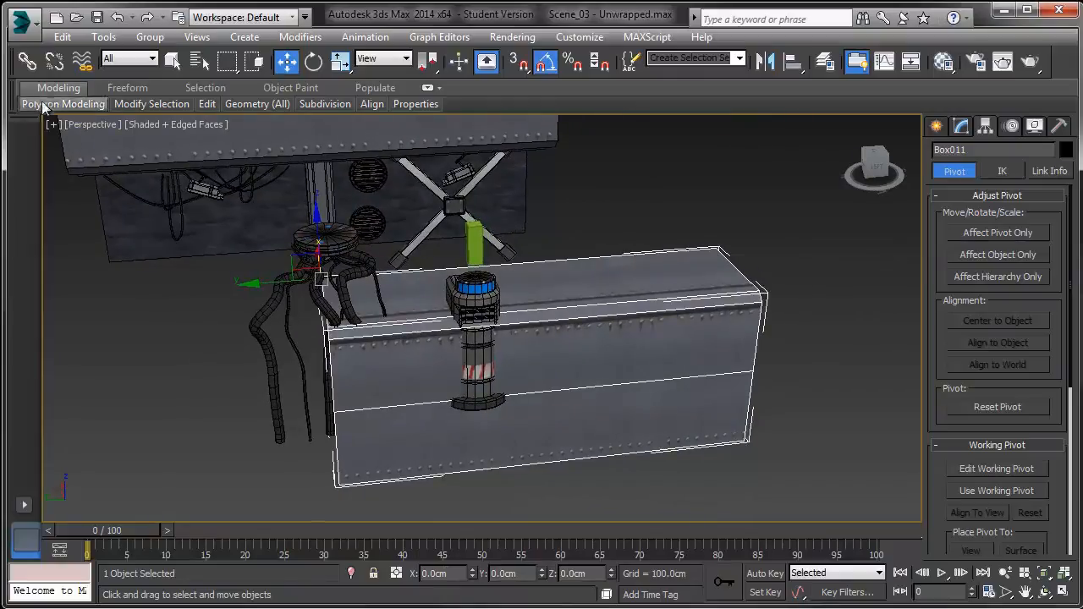
# Step: Start an export and create Desktop folders Sidescroller > Export Meshes as the destination
pyautogui.click(23, 21)
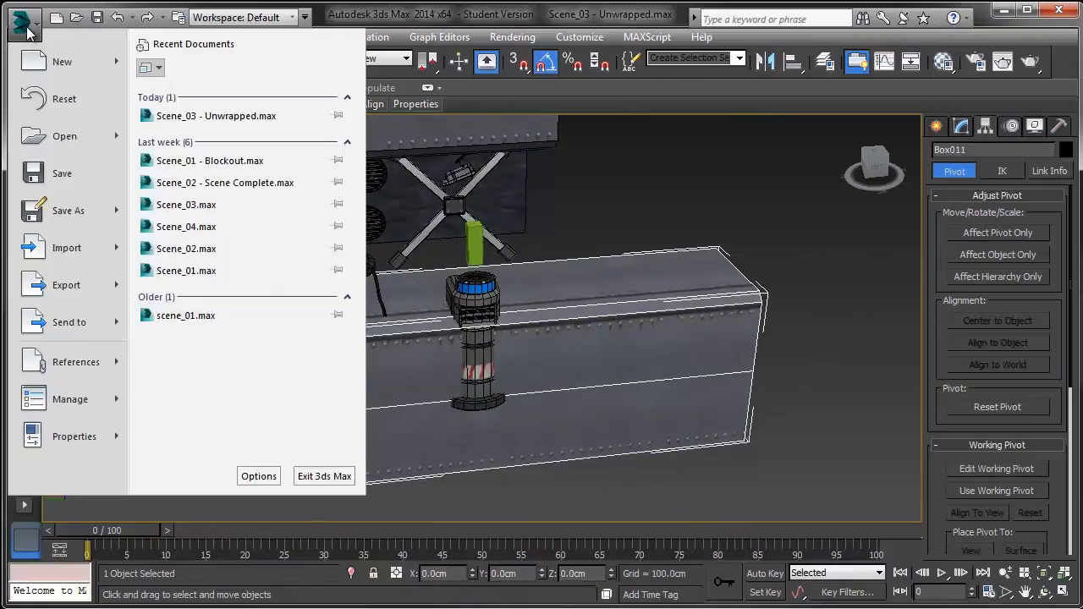
pyautogui.moveTo(66, 284)
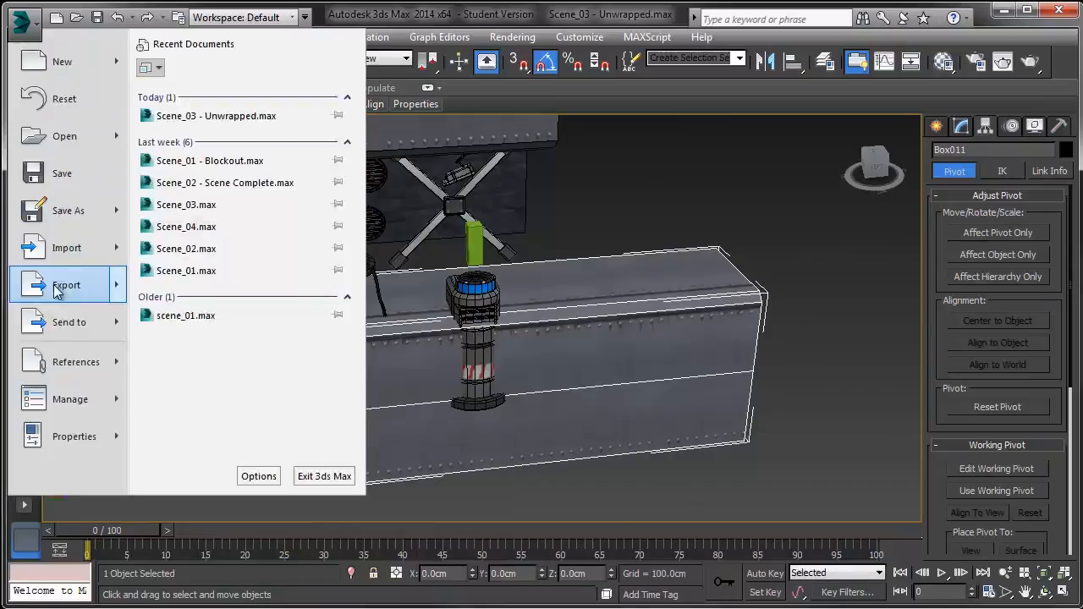
pyautogui.click(66, 284)
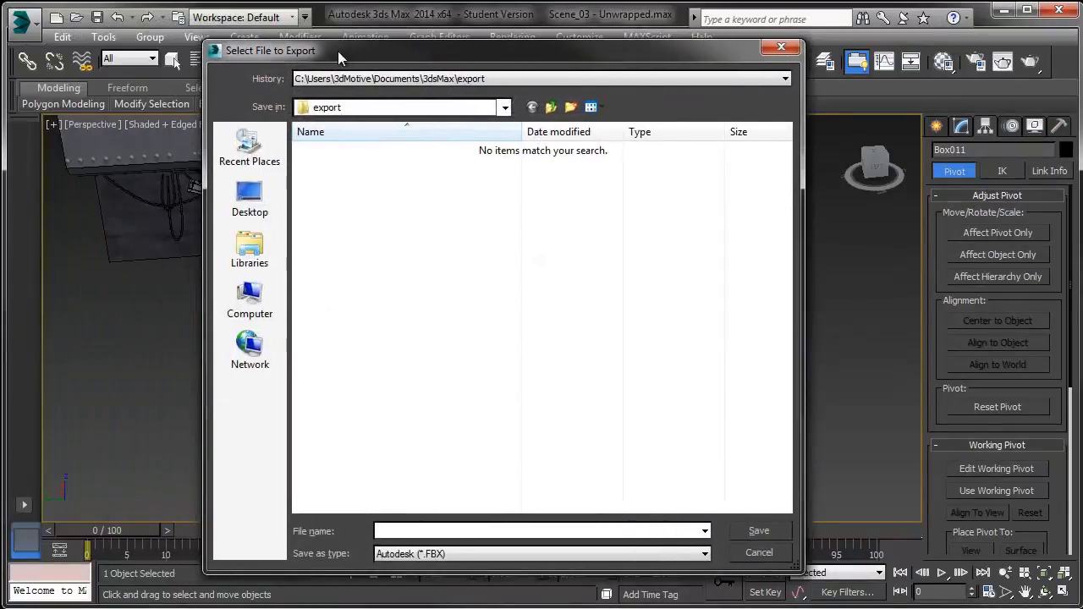
pyautogui.click(250, 200)
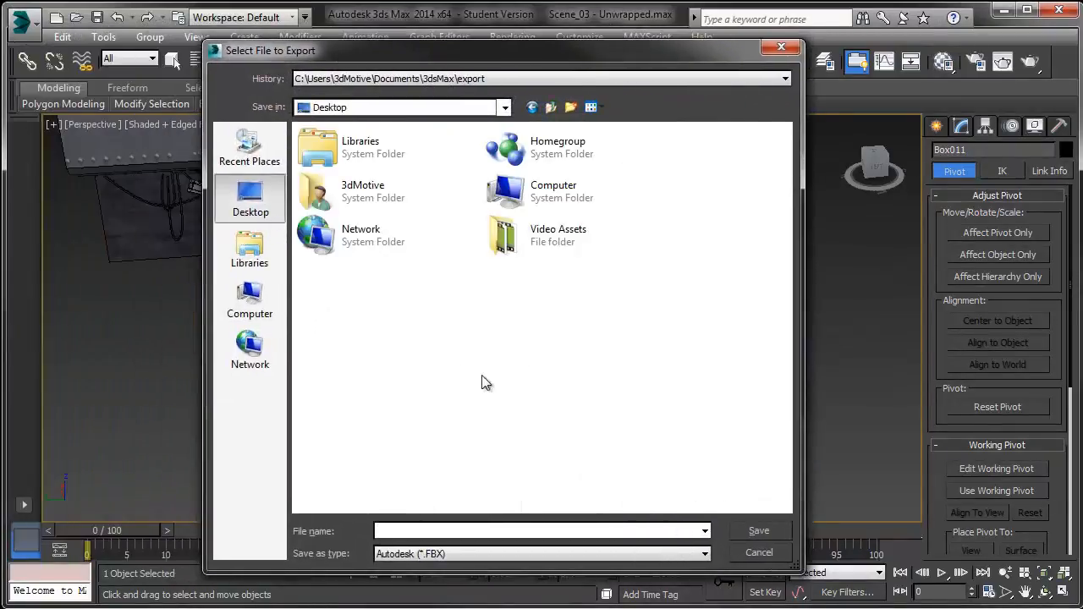
pyautogui.moveTo(571, 108)
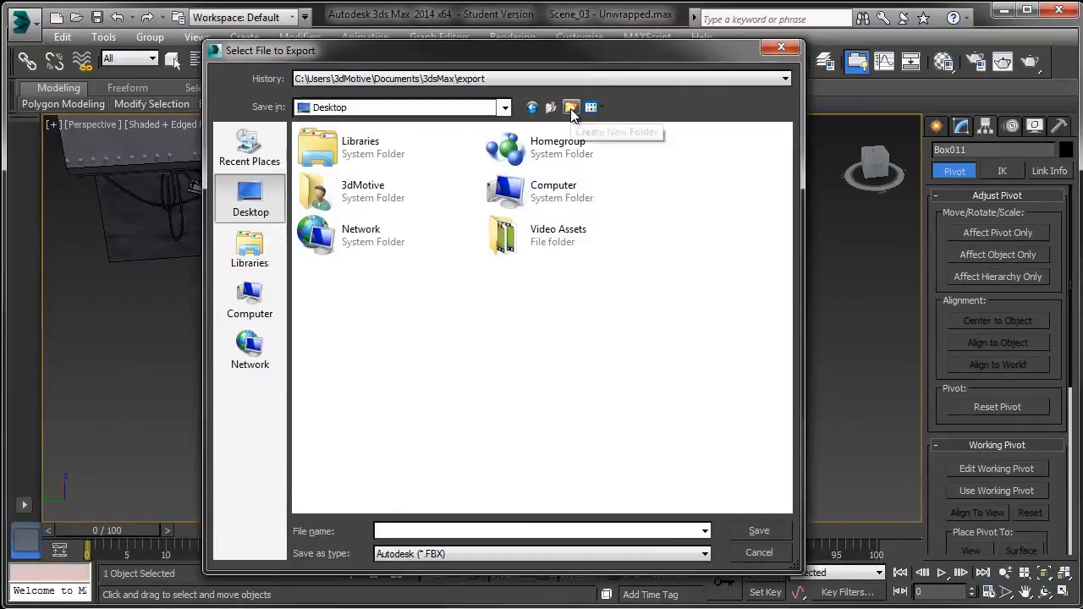
pyautogui.click(570, 109)
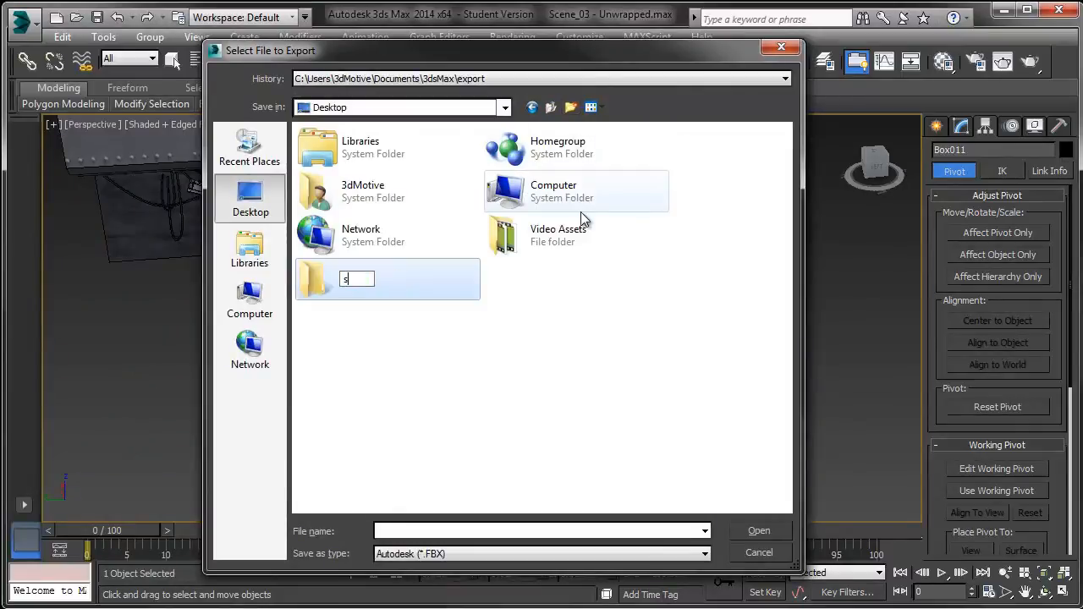
pyautogui.write('idescr')
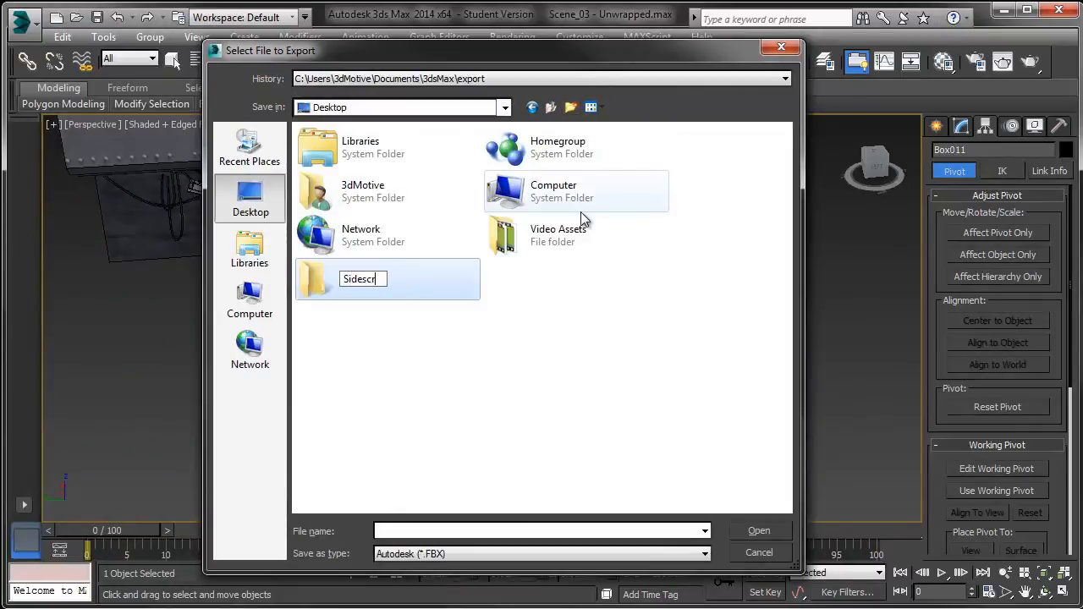
pyautogui.write('oller')
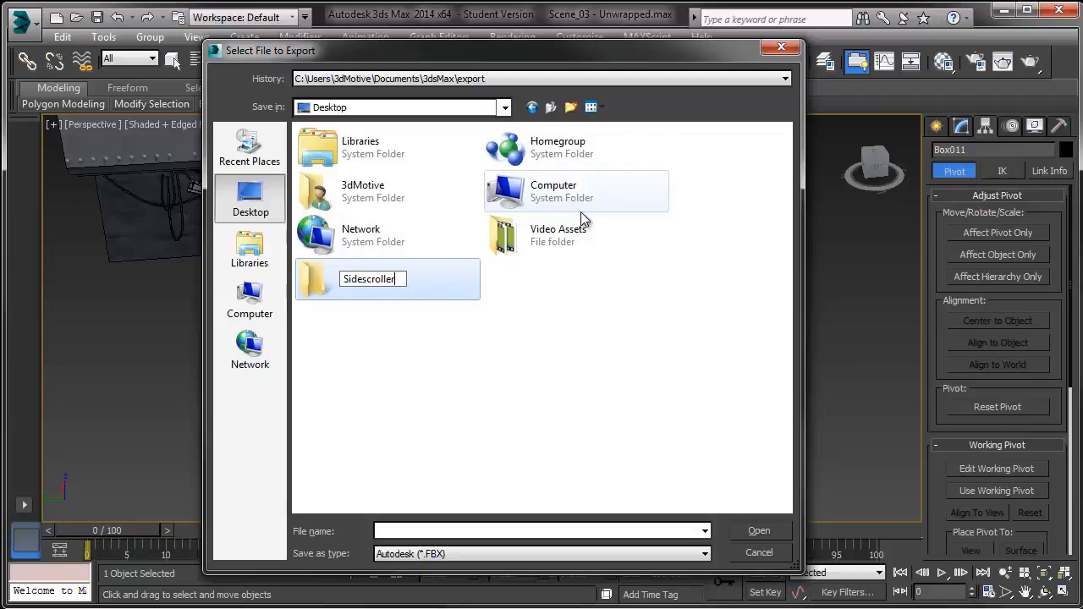
pyautogui.doubleClick(369, 277)
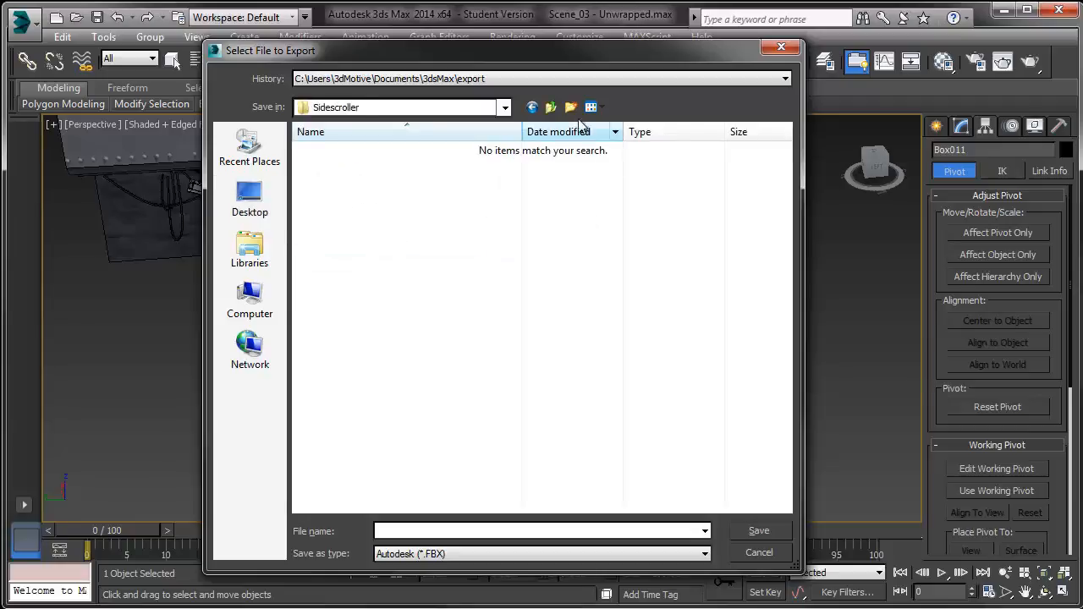
pyautogui.click(591, 106)
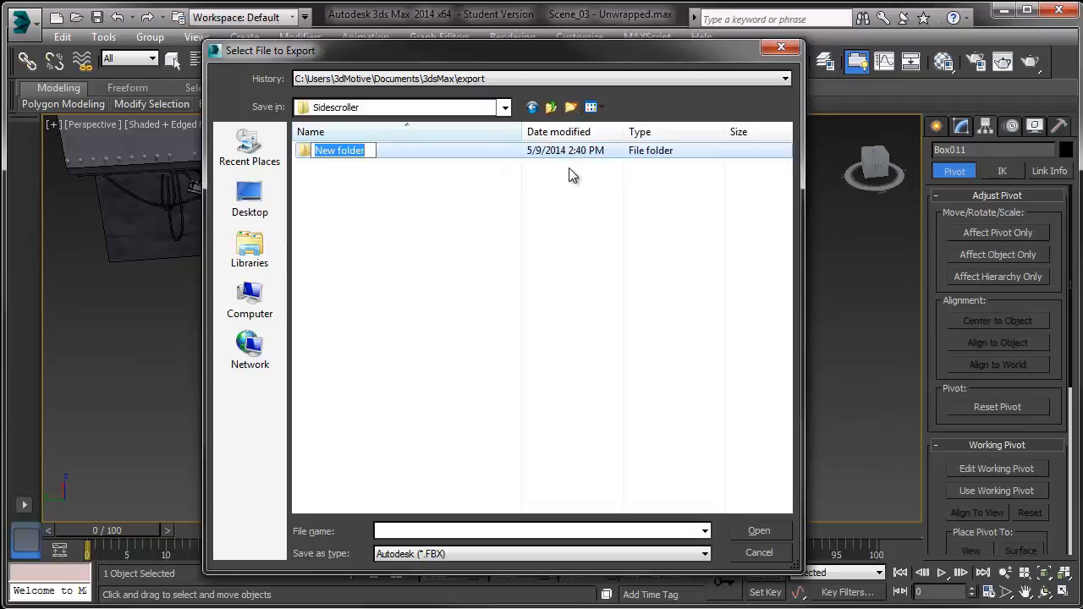
pyautogui.write('Export Meshes')
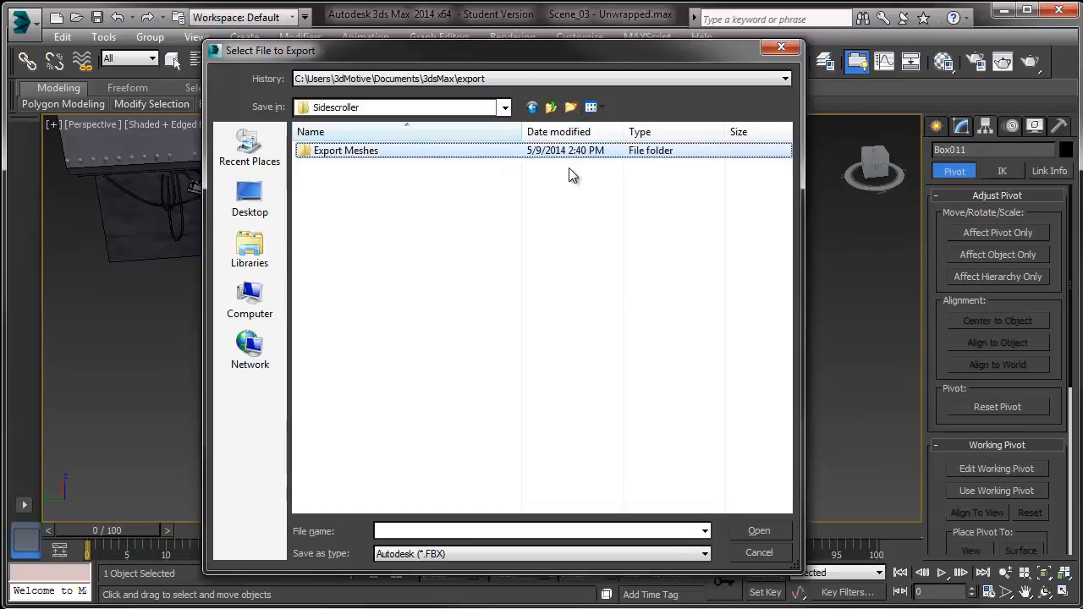
pyautogui.doubleClick(345, 149)
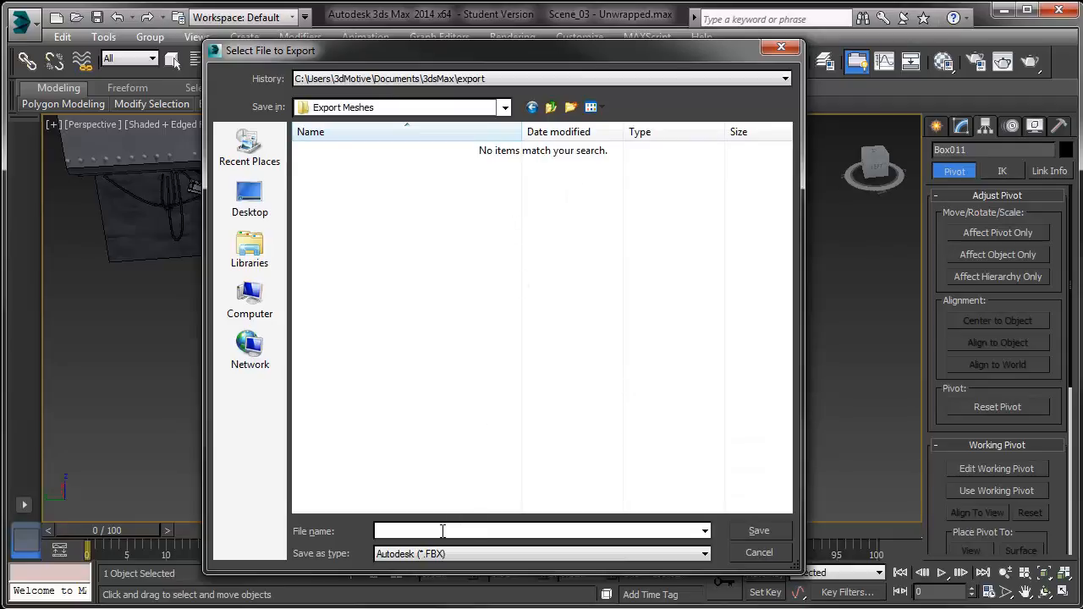
# Step: Name the file SM_BaseStage_01, keep Autodesk (*.FBX) as the type and save
pyautogui.write('SM_')
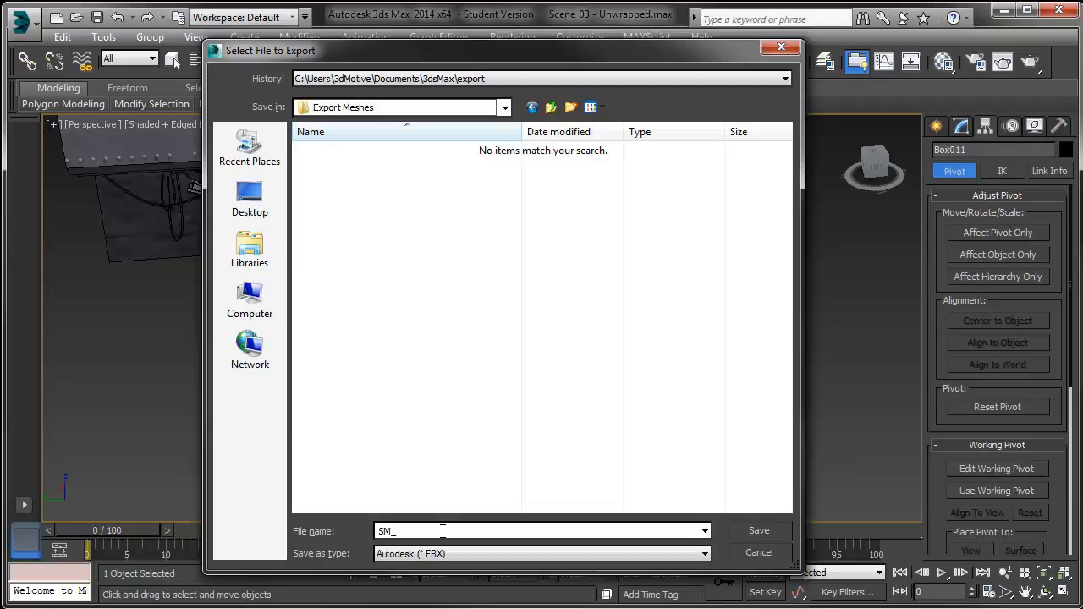
pyautogui.write('BaseStage')
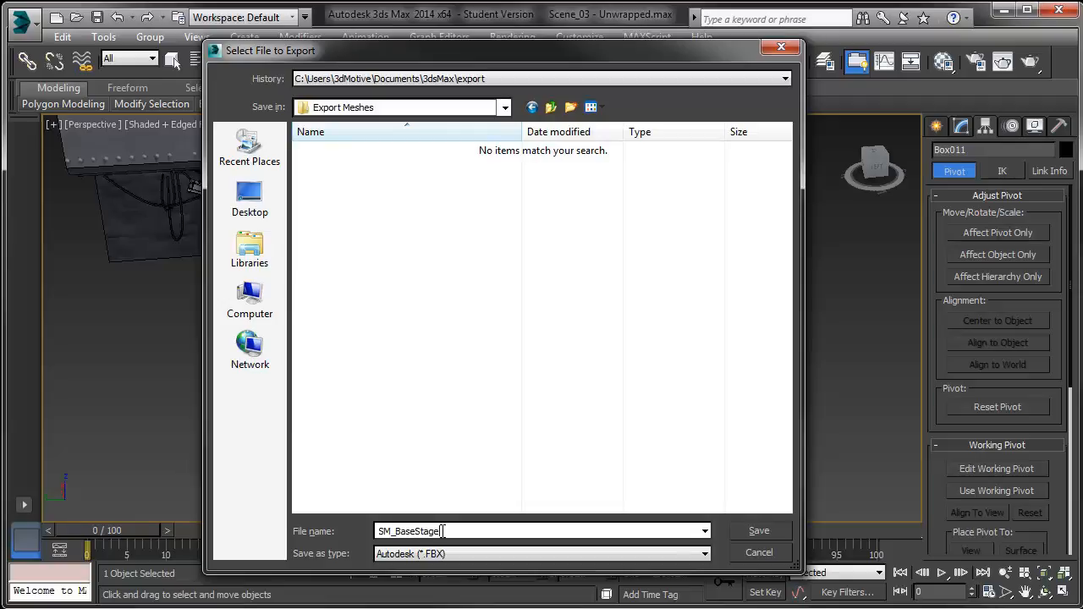
pyautogui.write('_01')
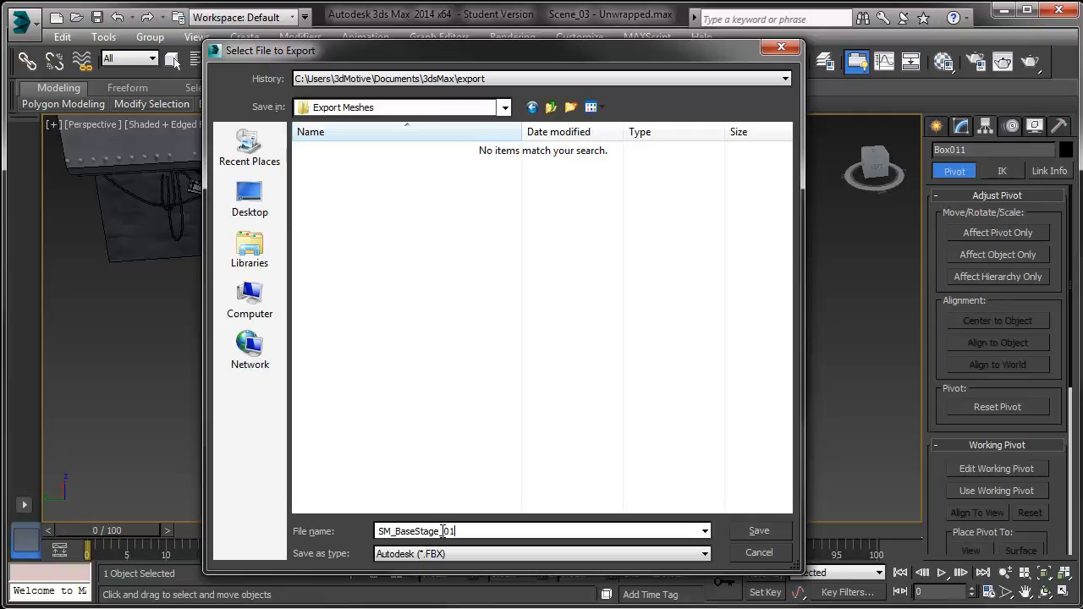
pyautogui.click(542, 553)
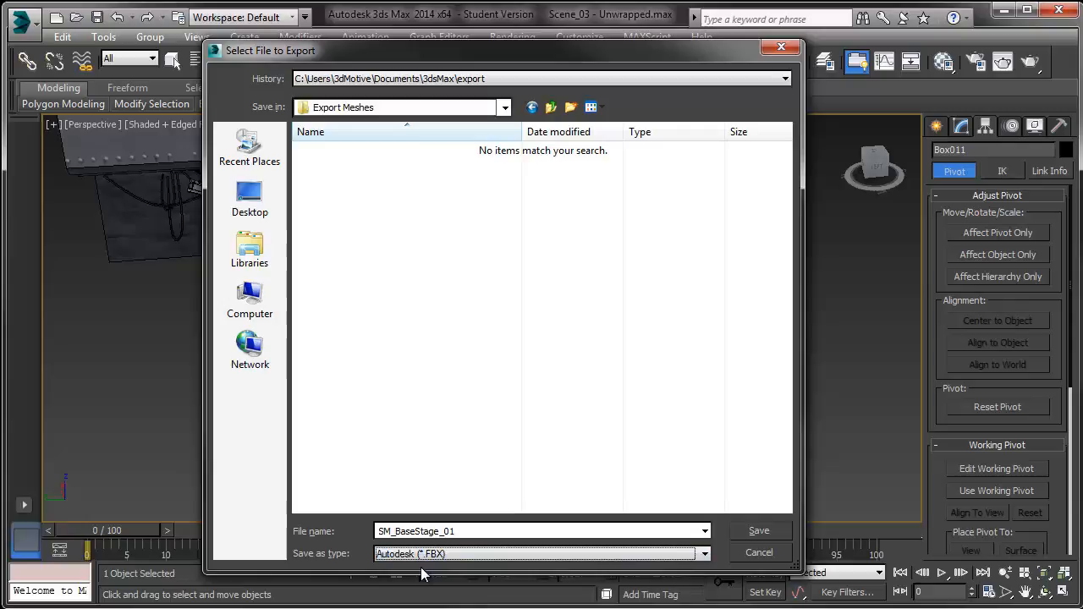
pyautogui.click(704, 554)
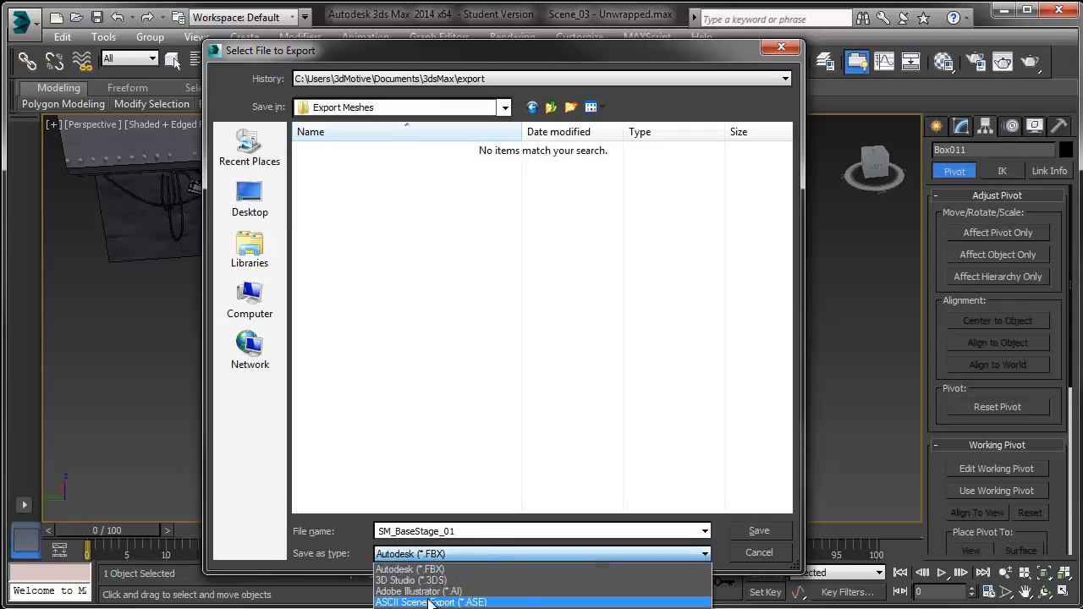
pyautogui.click(430, 603)
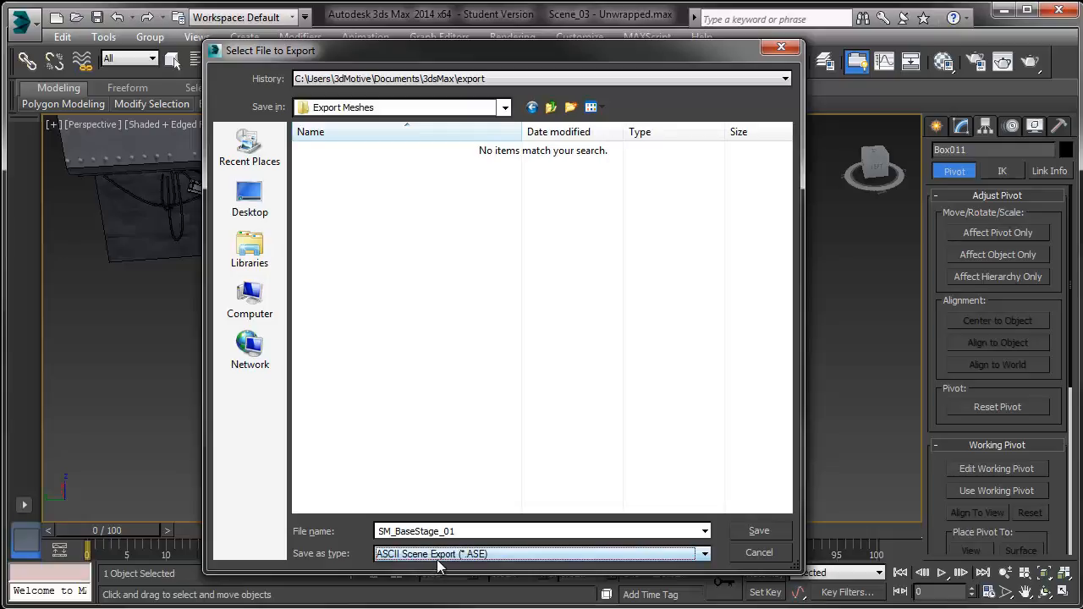
pyautogui.click(704, 554)
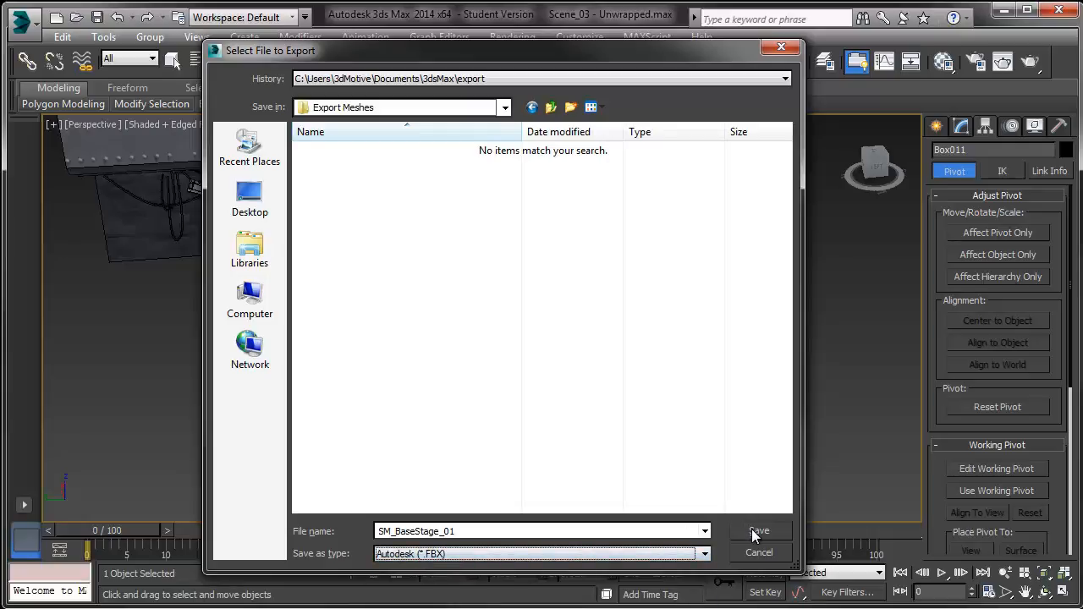
pyautogui.click(758, 532)
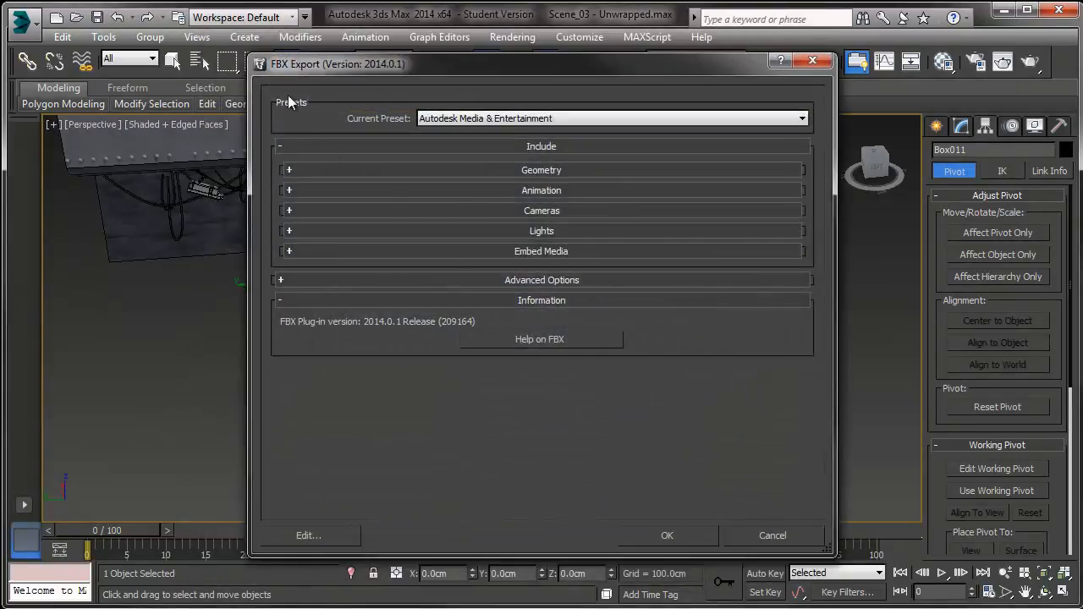
pyautogui.moveTo(339, 93)
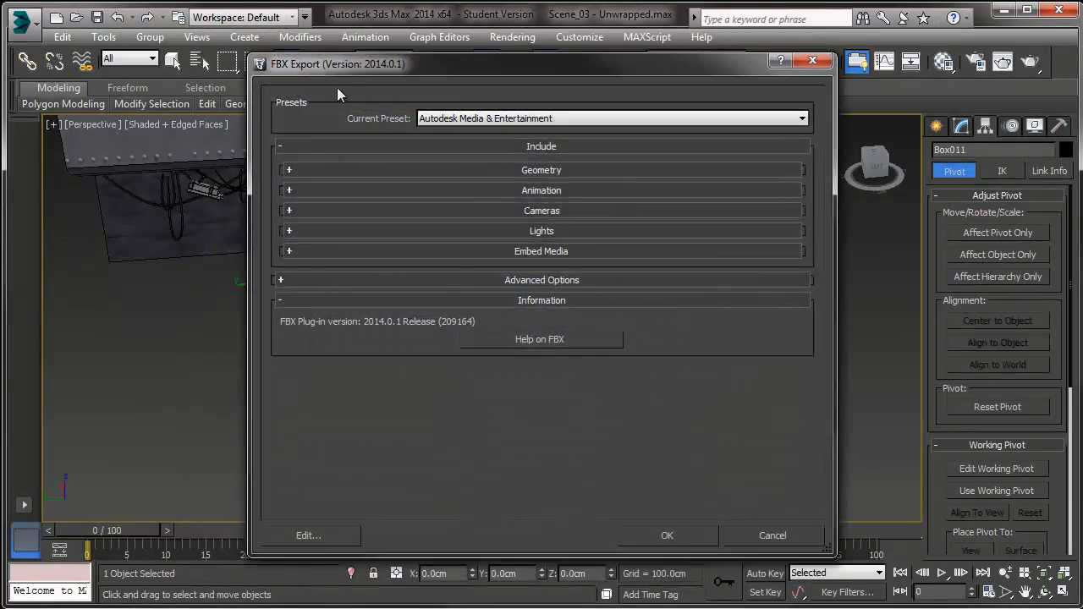
pyautogui.moveTo(488, 152)
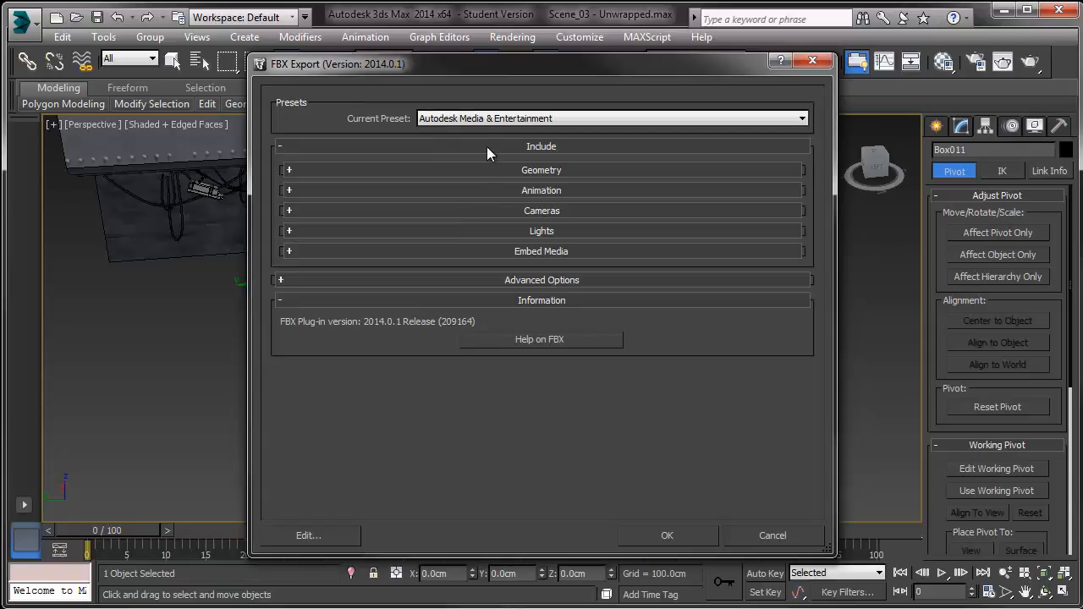
# Step: Export with Smoothing Groups on, TurboSmooth off and FBX 2013 file version, then confirm
pyautogui.click(287, 169)
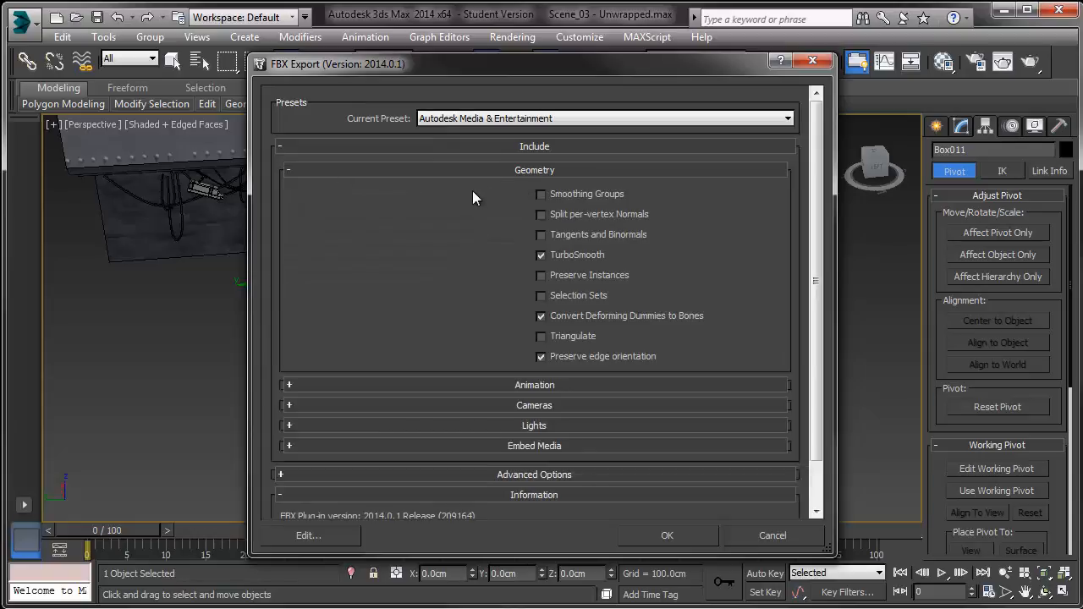
pyautogui.click(542, 193)
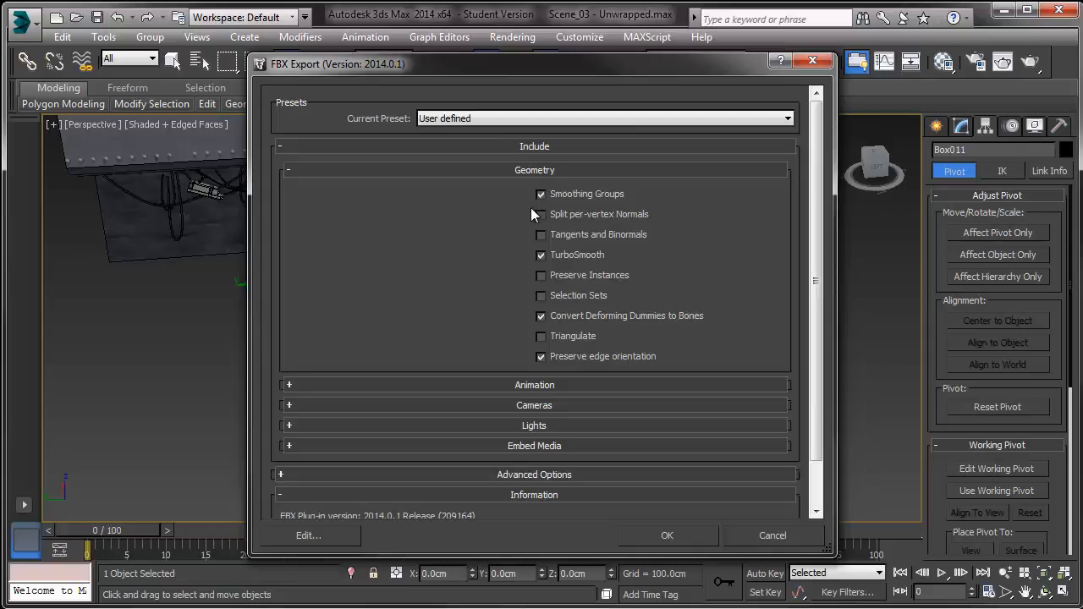
pyautogui.click(541, 253)
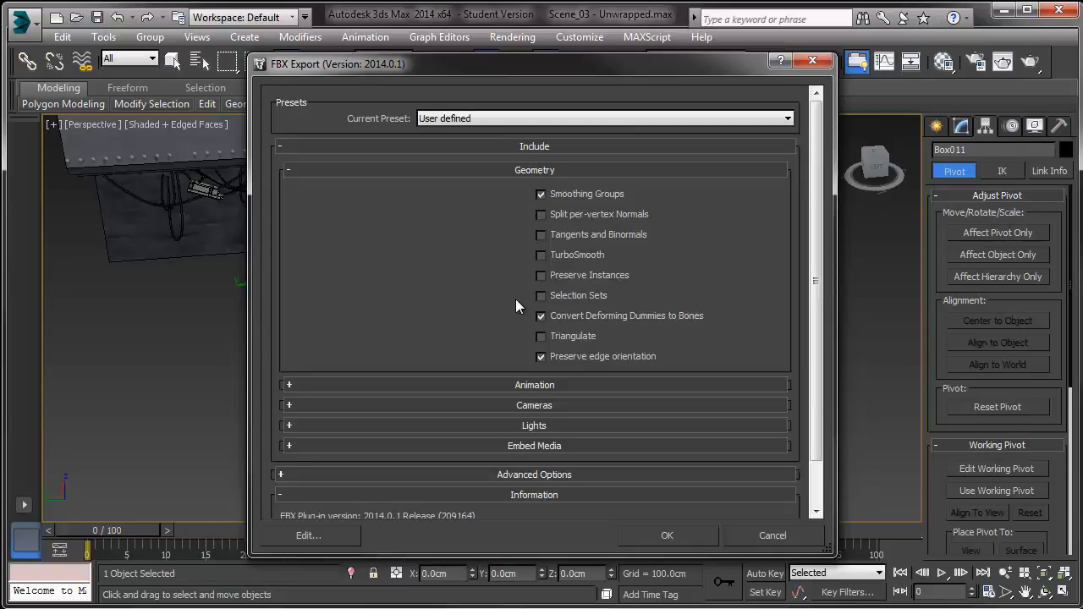
pyautogui.moveTo(509, 308)
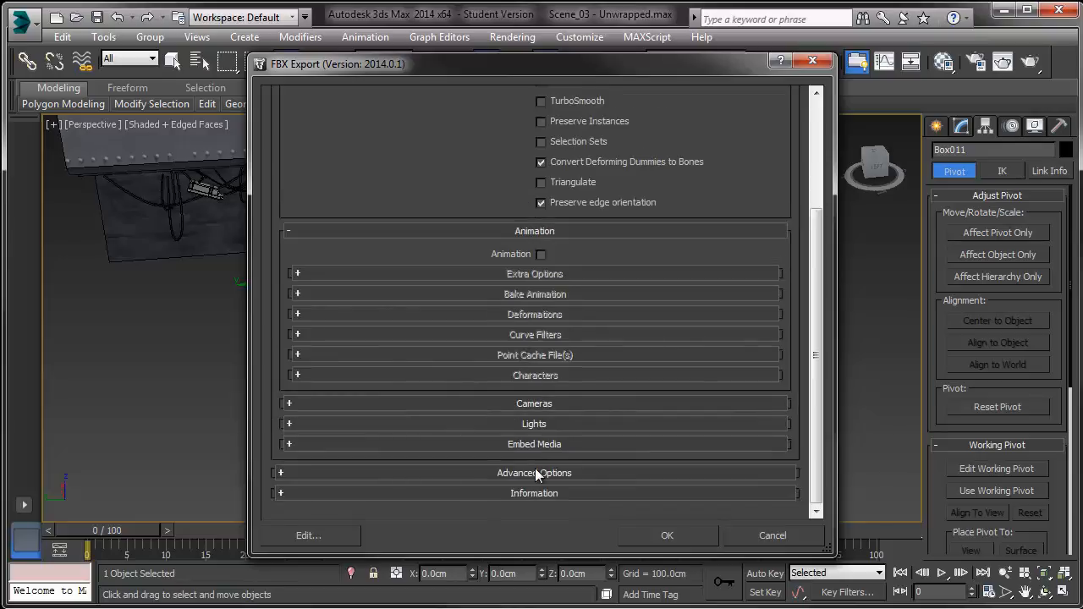
pyautogui.click(535, 474)
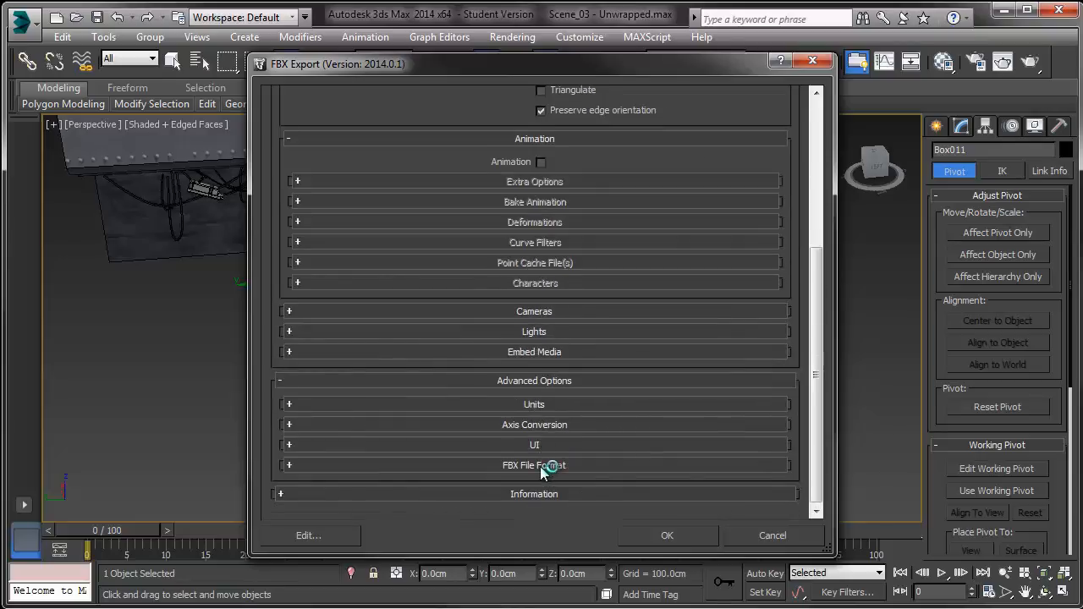
pyautogui.click(534, 466)
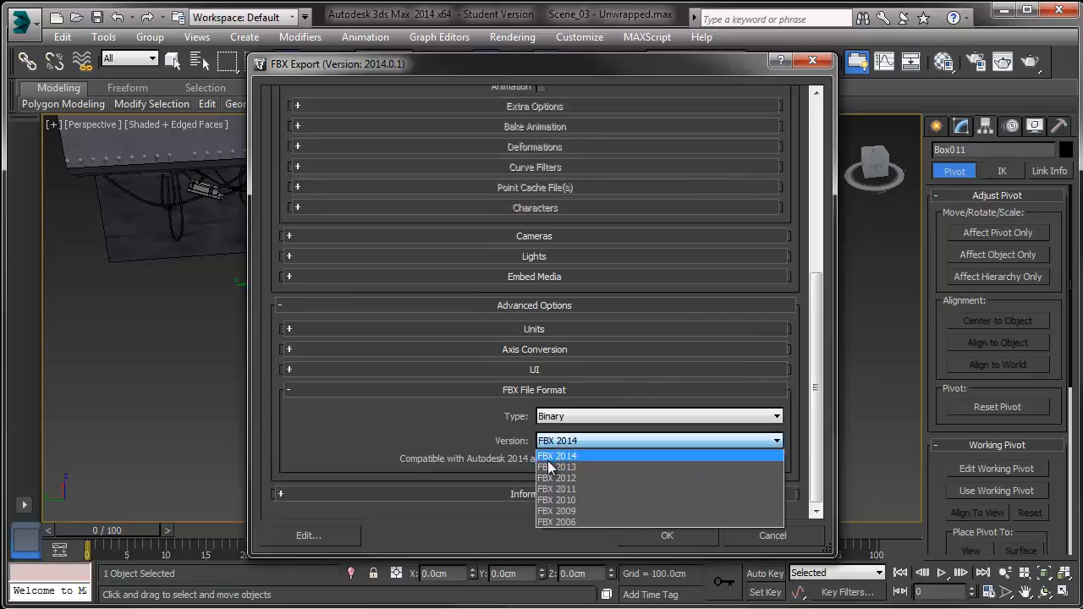
pyautogui.click(555, 467)
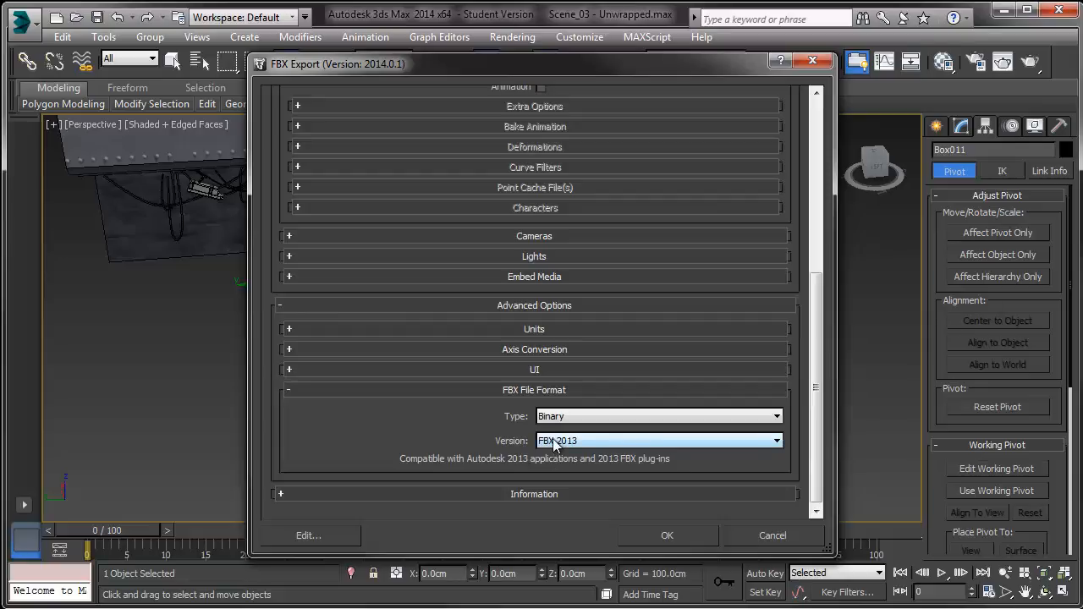
pyautogui.click(667, 534)
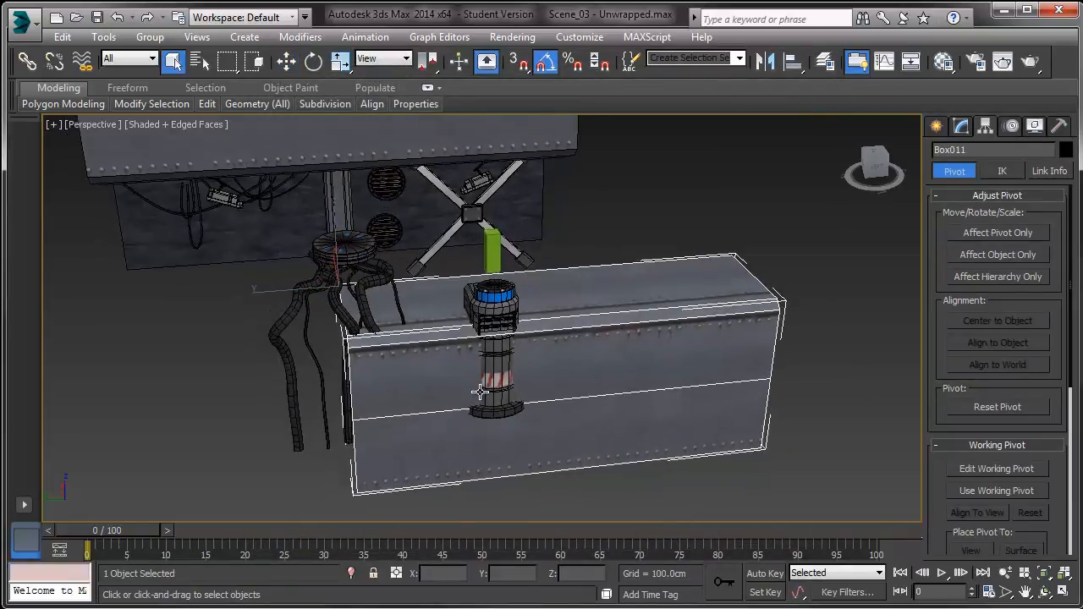
# Step: Hide the exported base box and save the top piece as SM_BaseStageTop_01 FBX
pyautogui.rightClick(477, 392)
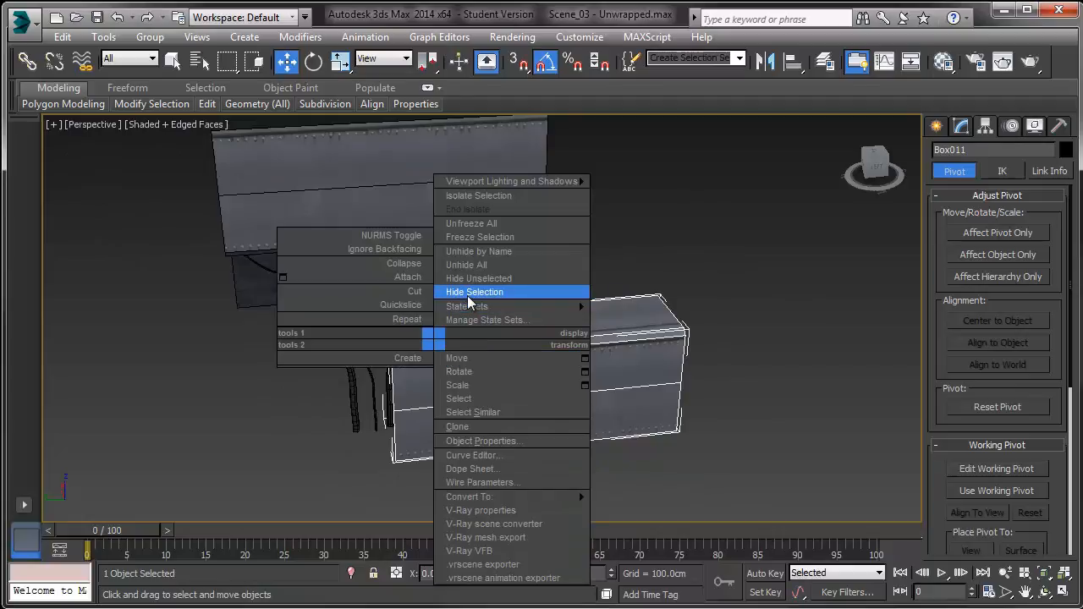
pyautogui.click(474, 291)
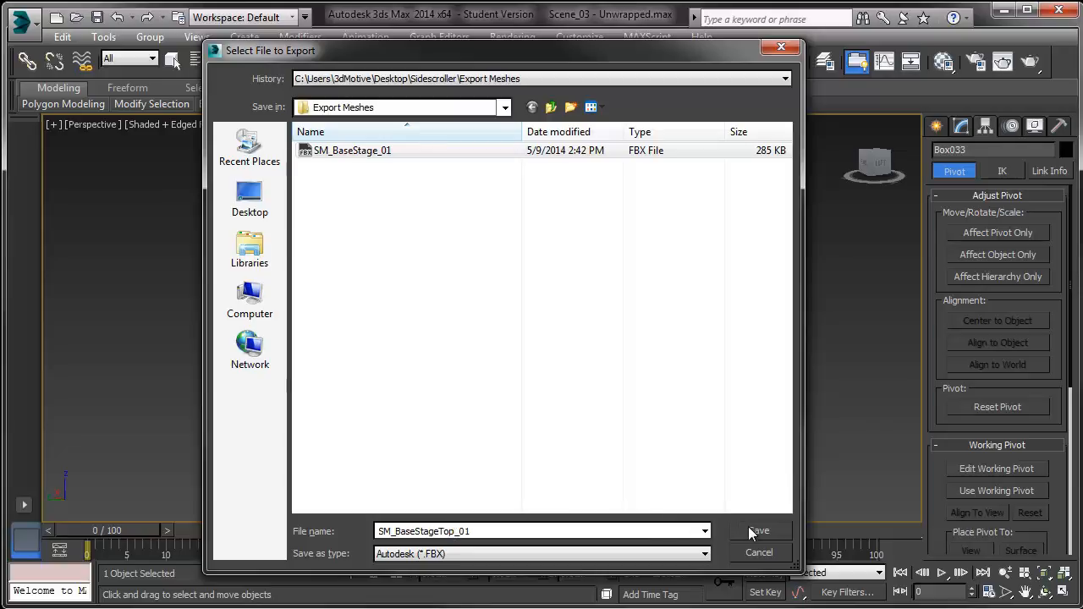
pyautogui.click(758, 531)
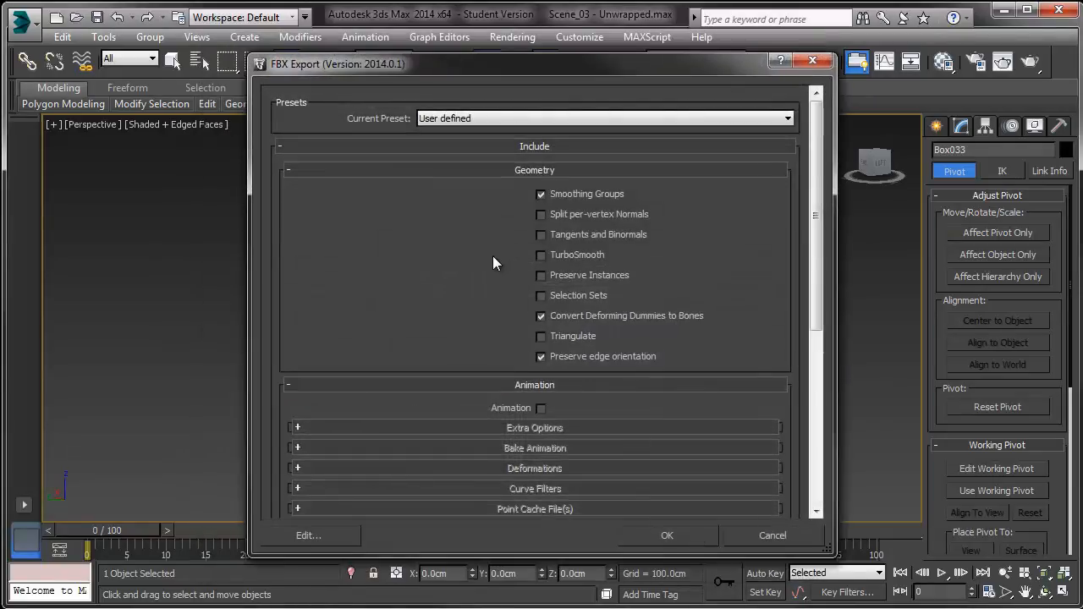
pyautogui.scroll(-3)
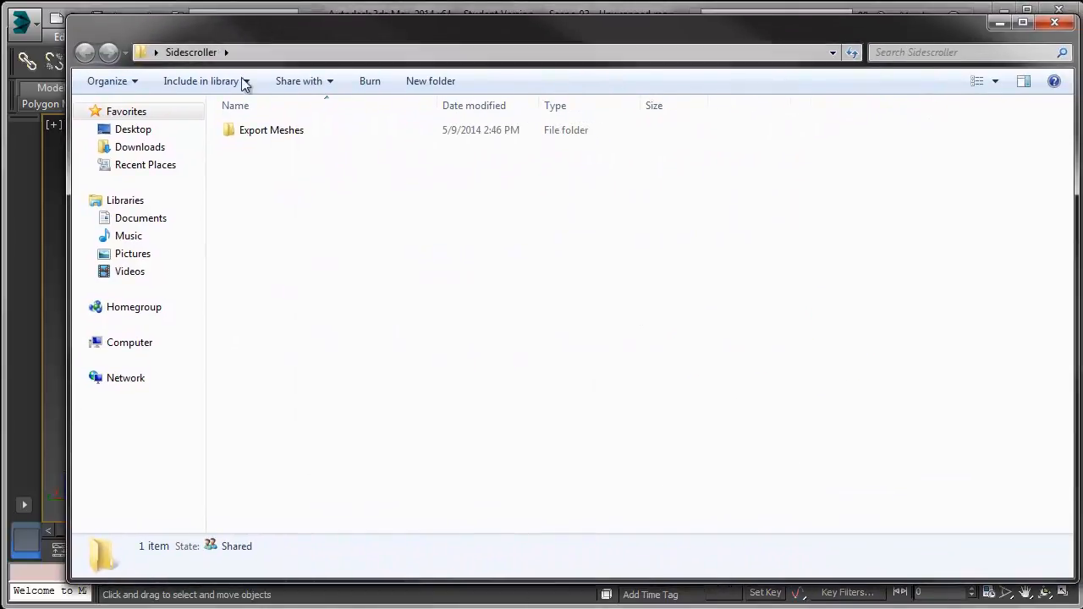
# Step: Select the Export Meshes folder inside Sidescroller in Windows Explorer
pyautogui.click(271, 129)
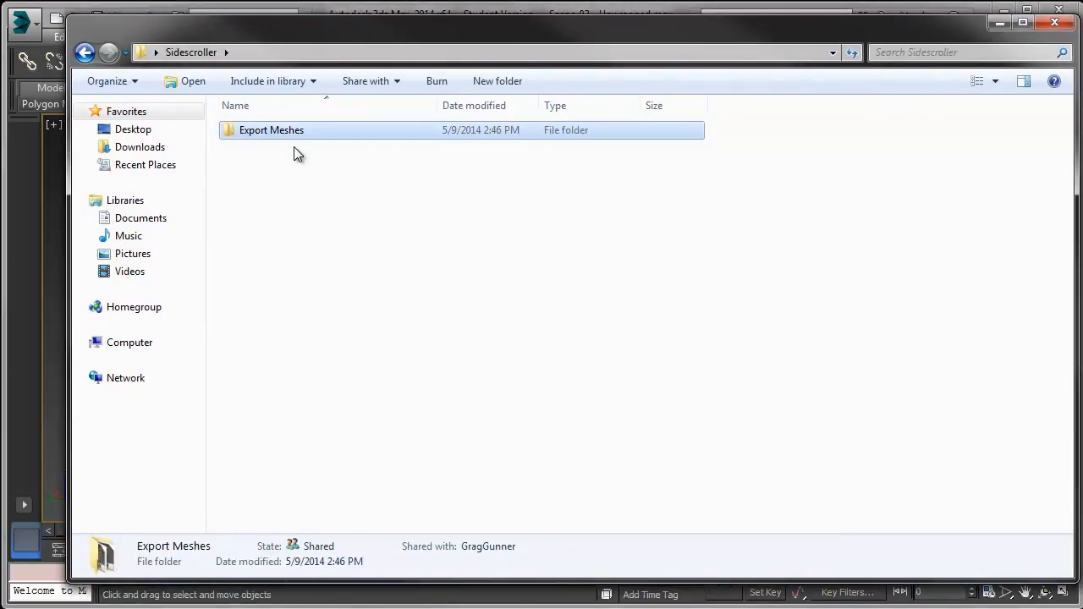
pyautogui.moveTo(264, 167)
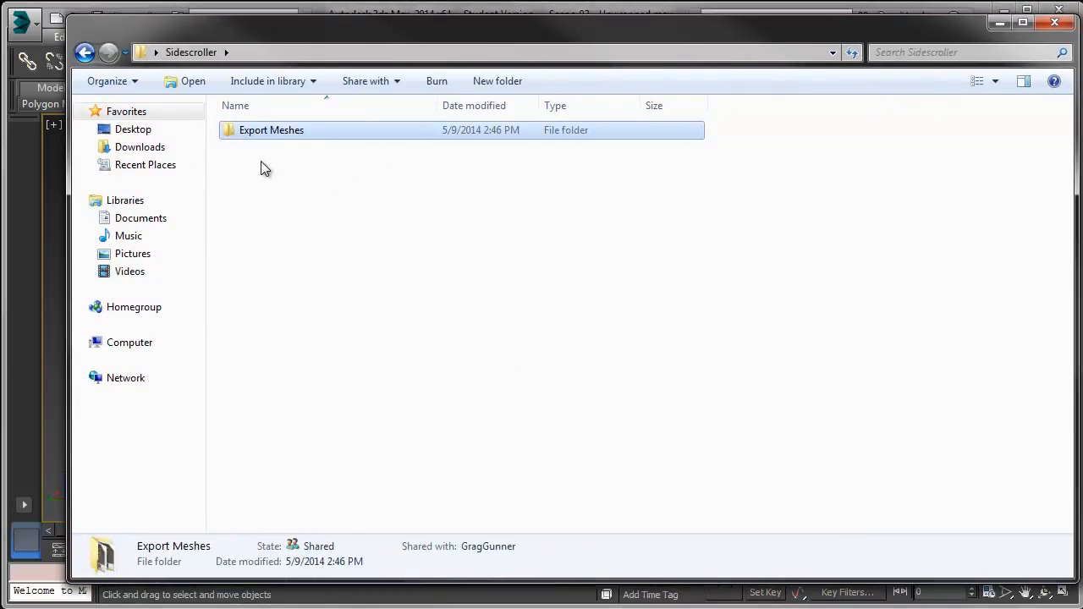